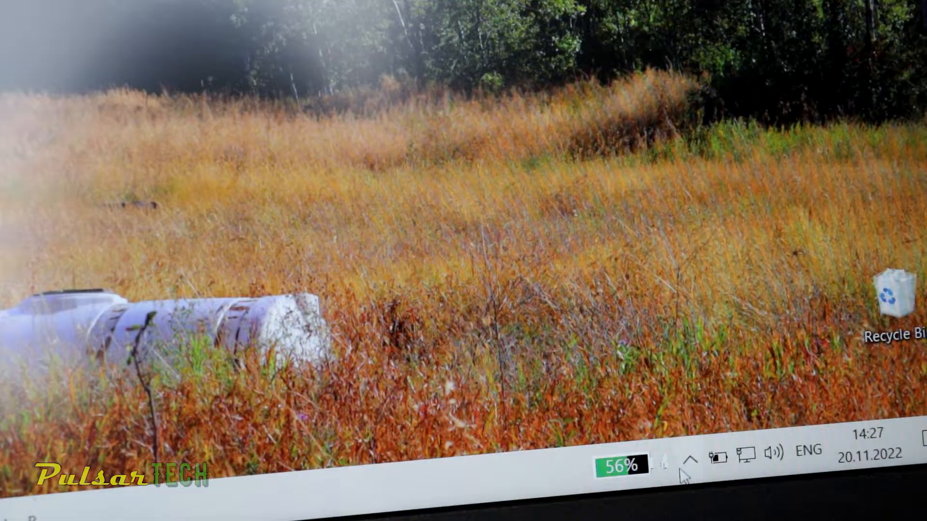
# Step: Expand the hidden system-tray icons to check whether the flash drive shows up
pyautogui.click(691, 463)
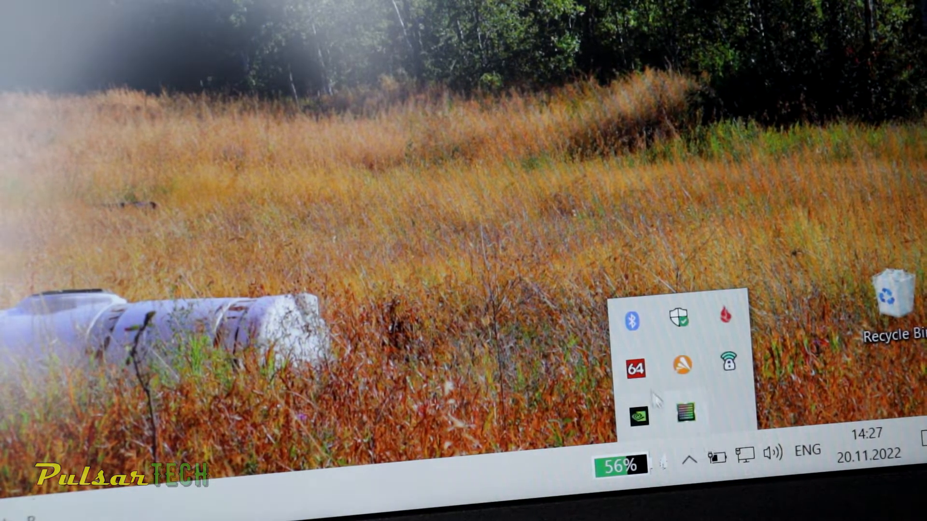
pyautogui.moveTo(726, 370)
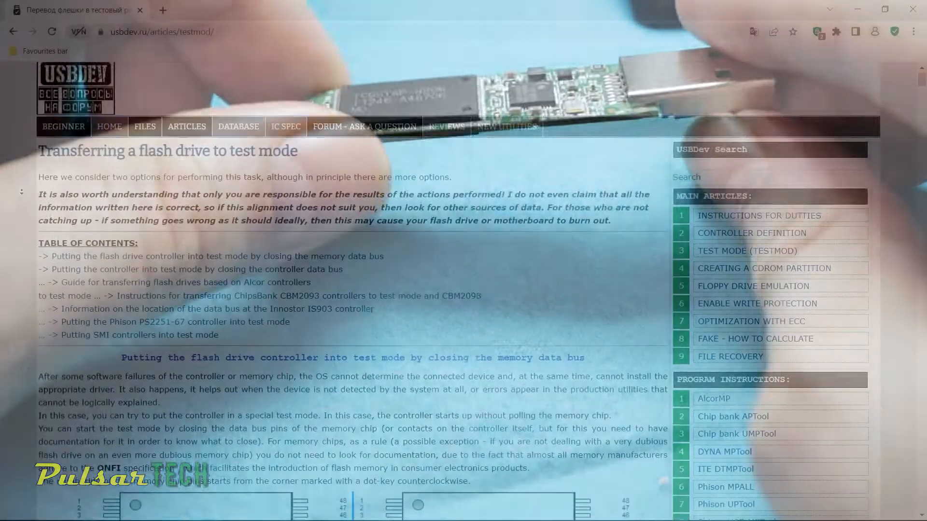
# Step: Scroll the test-mode article down past the memory-chip pin 29/30 shorting steps to the Alcor diagrams
pyautogui.scroll(-3)
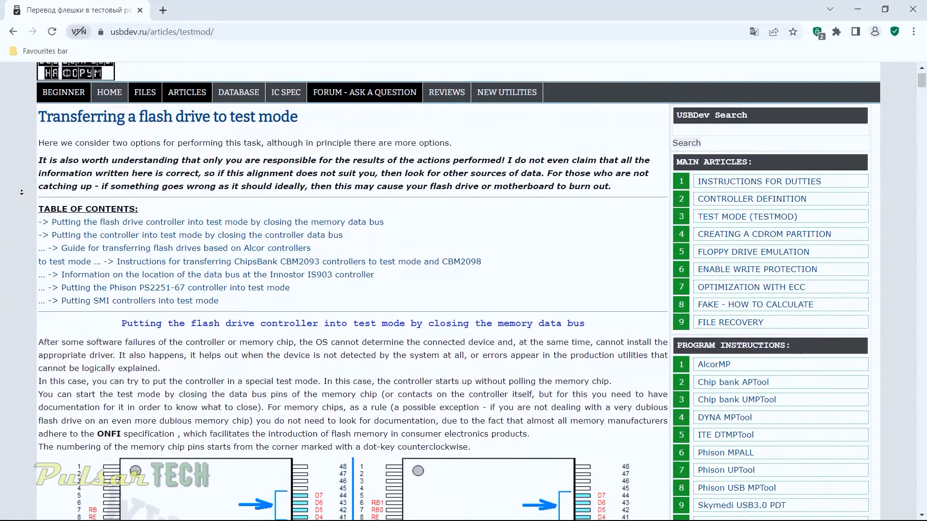
pyautogui.scroll(-3)
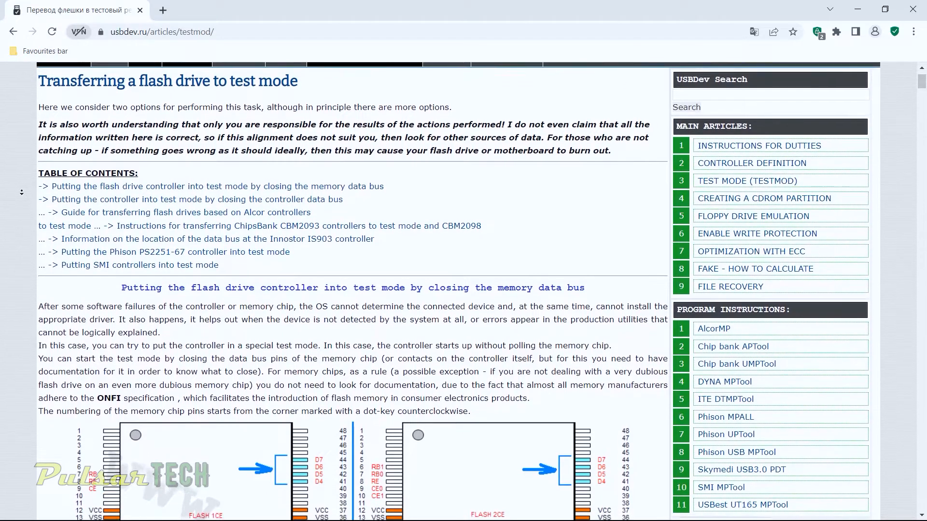
pyautogui.scroll(-3)
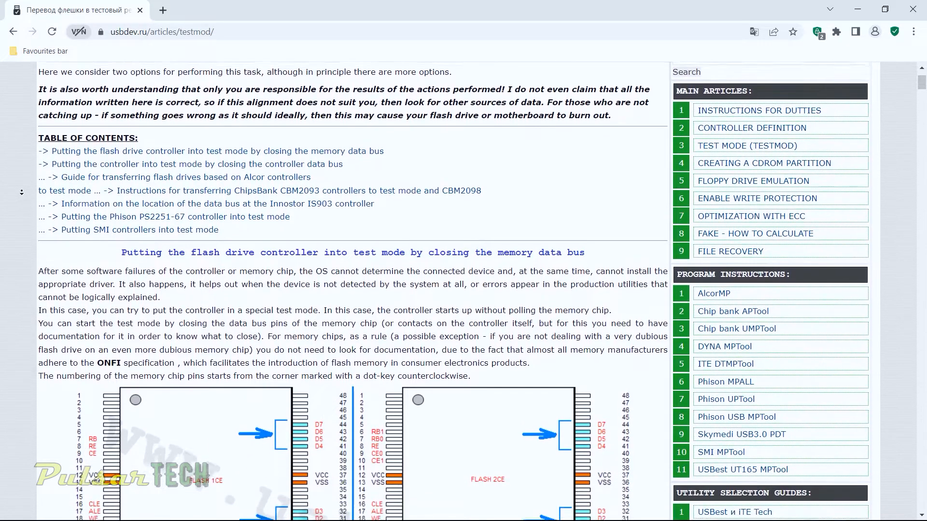
pyautogui.scroll(-3)
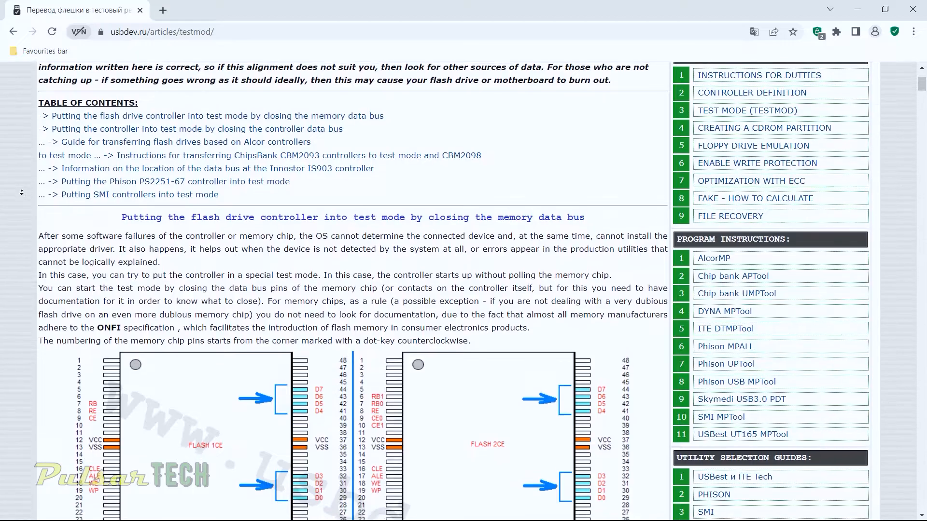
pyautogui.scroll(-3)
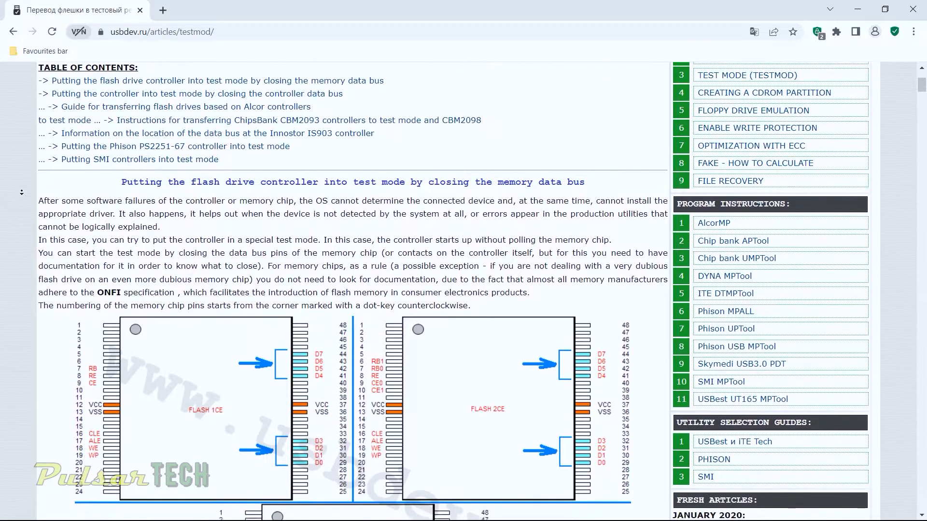
pyautogui.scroll(-3)
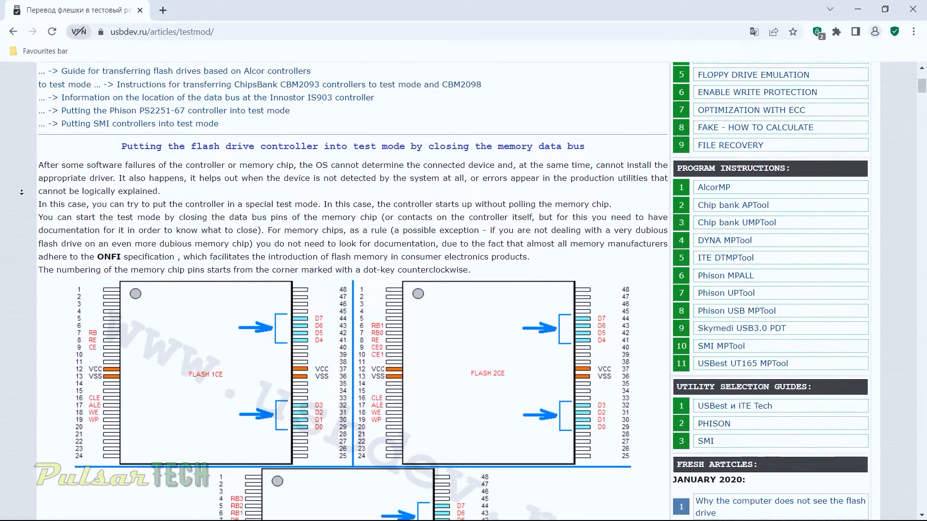
pyautogui.scroll(-3)
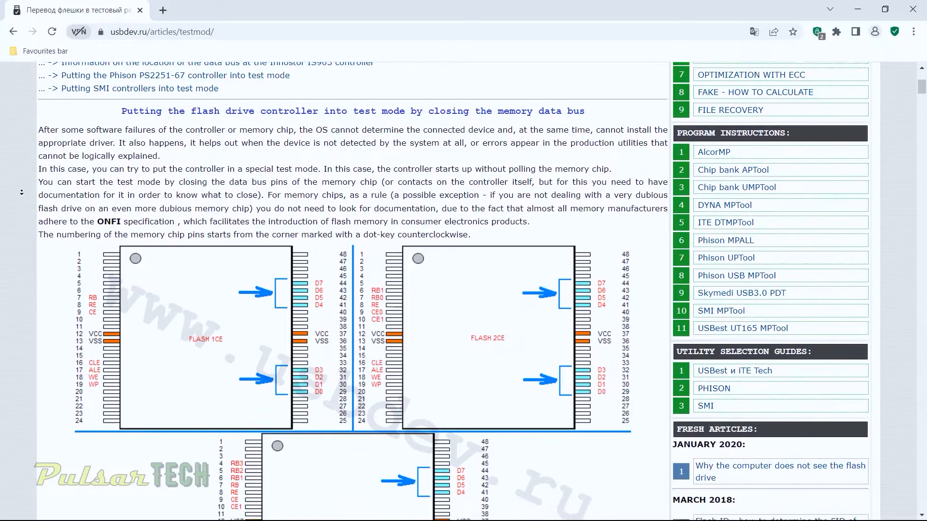
pyautogui.scroll(-3)
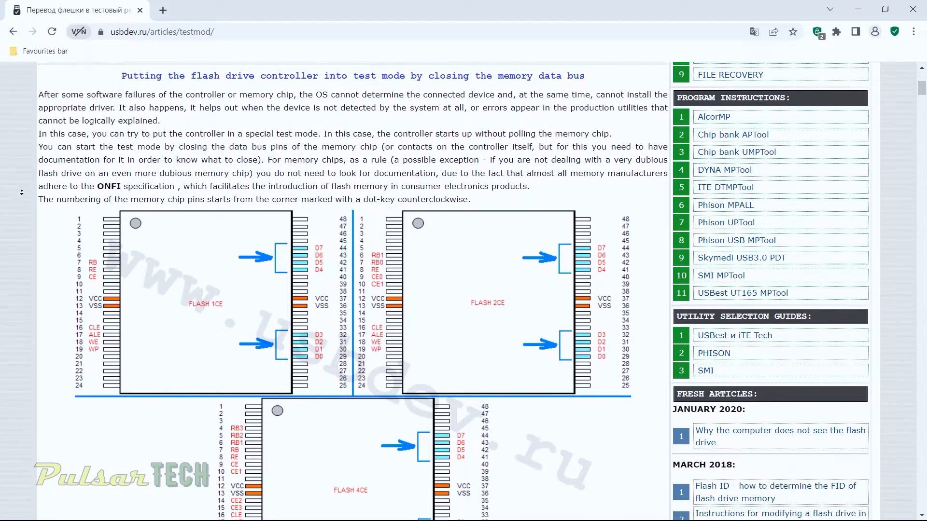
pyautogui.scroll(-3)
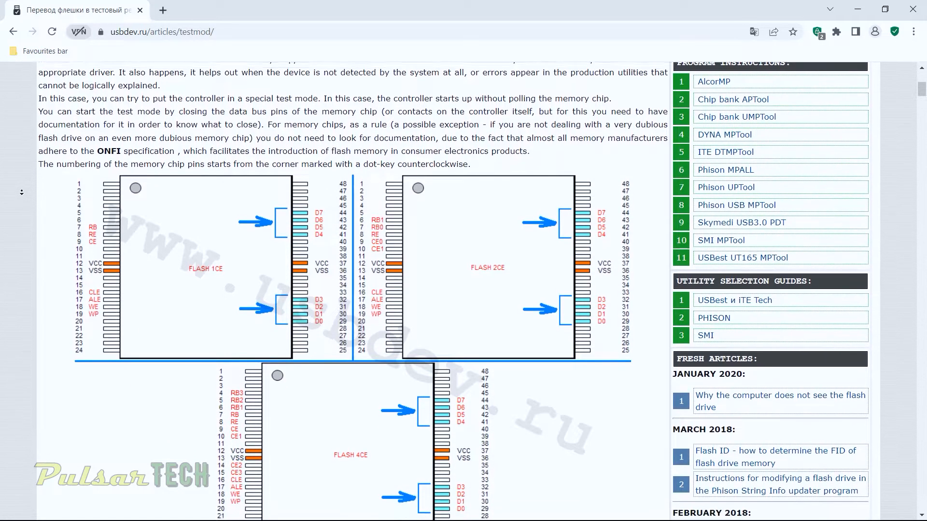
pyautogui.scroll(-3)
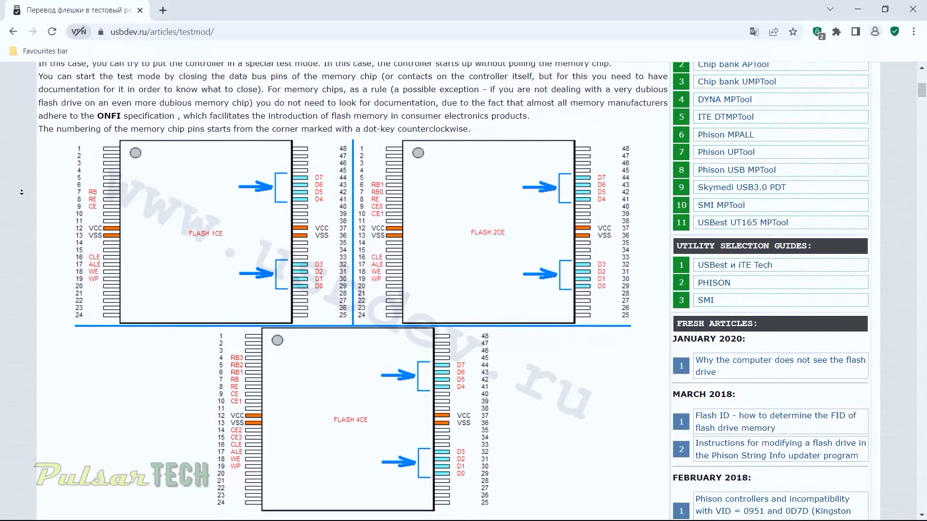
pyautogui.scroll(-3)
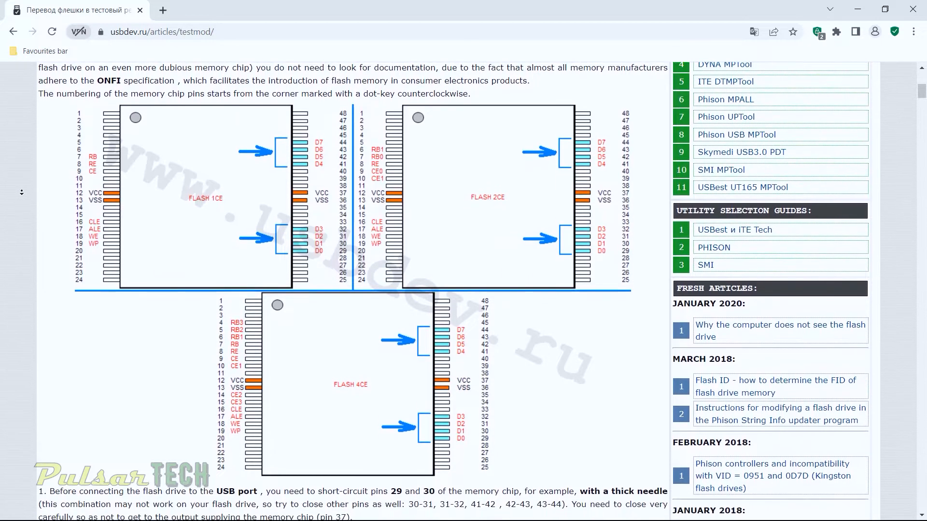
pyautogui.scroll(-3)
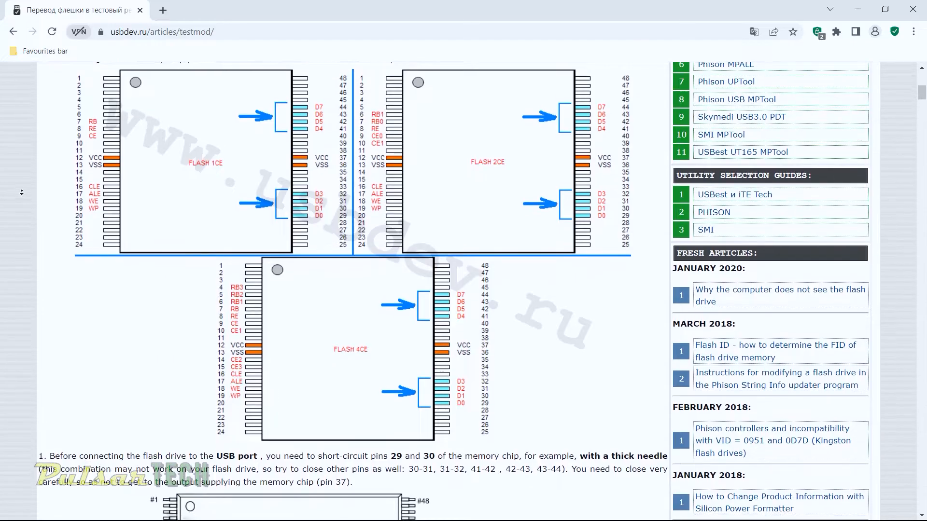
pyautogui.scroll(-3)
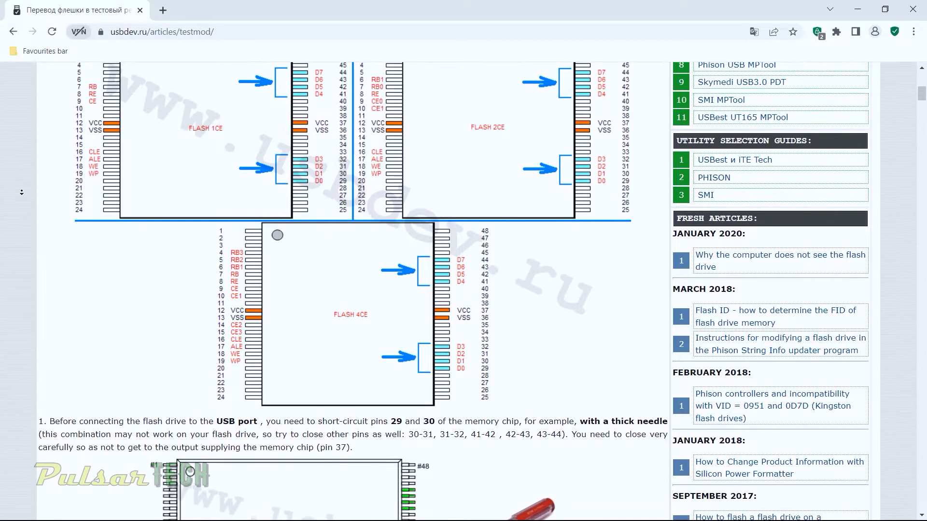
pyautogui.scroll(-3)
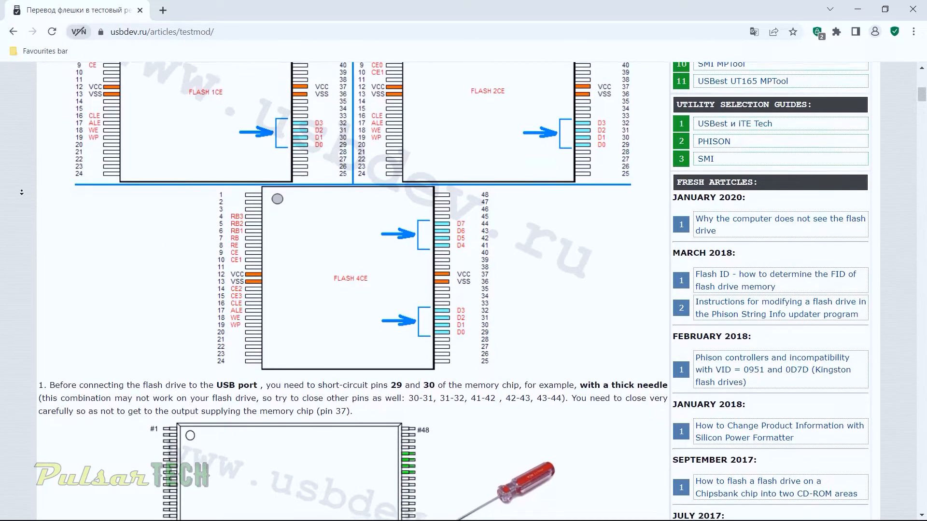
pyautogui.scroll(-3)
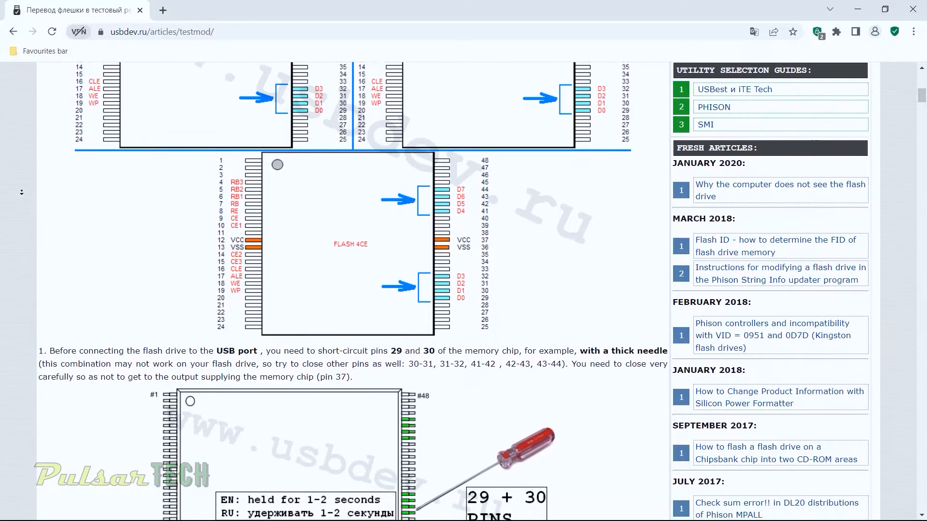
pyautogui.scroll(-3)
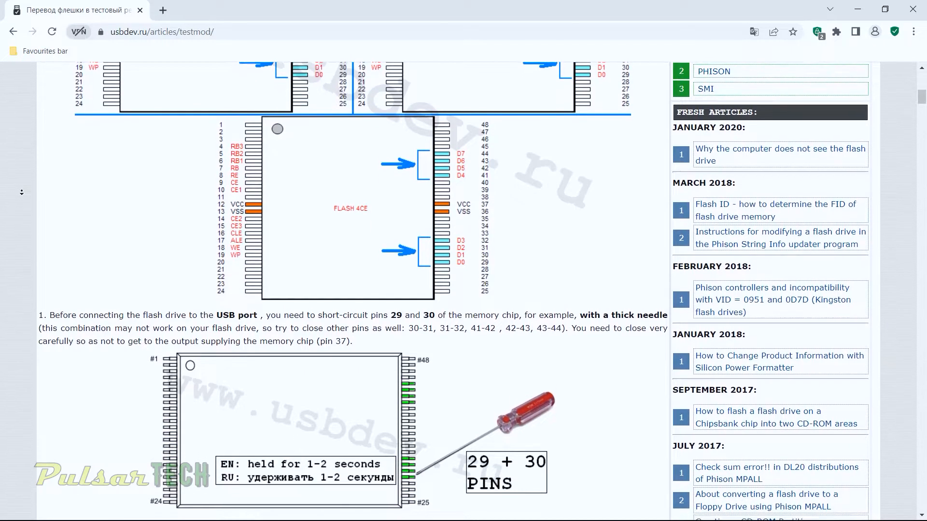
pyautogui.scroll(-3)
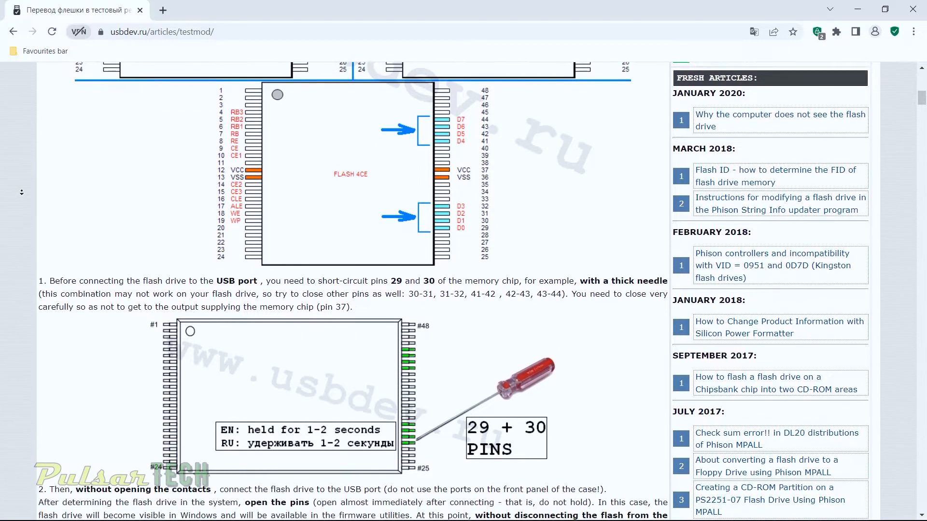
pyautogui.scroll(-3)
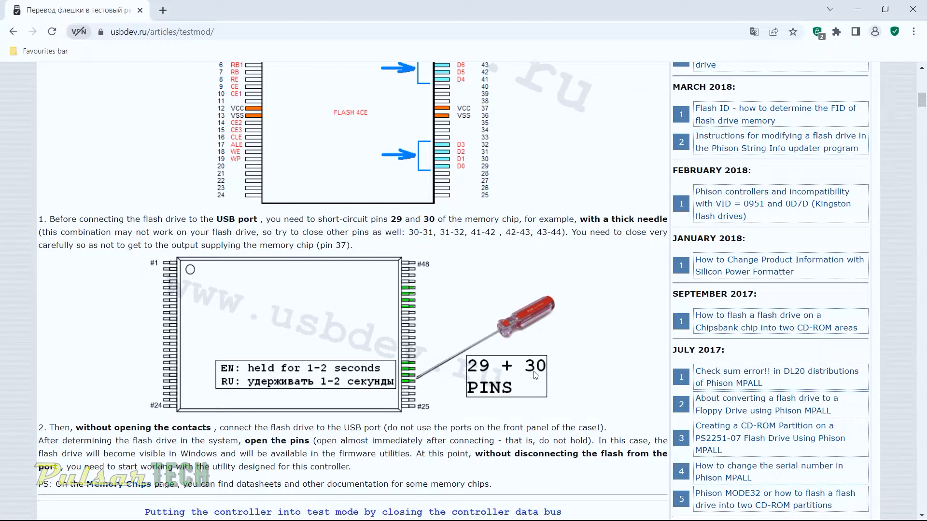
pyautogui.moveTo(408, 382)
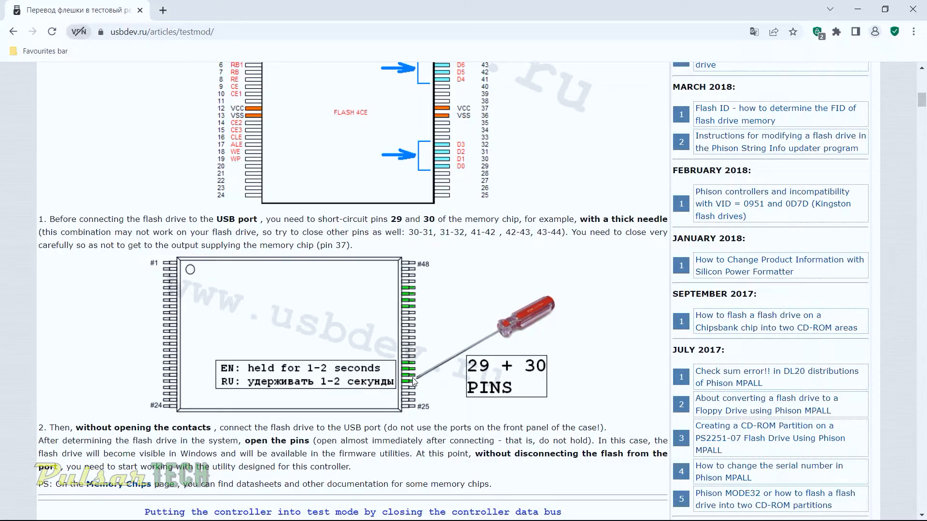
pyautogui.scroll(-3)
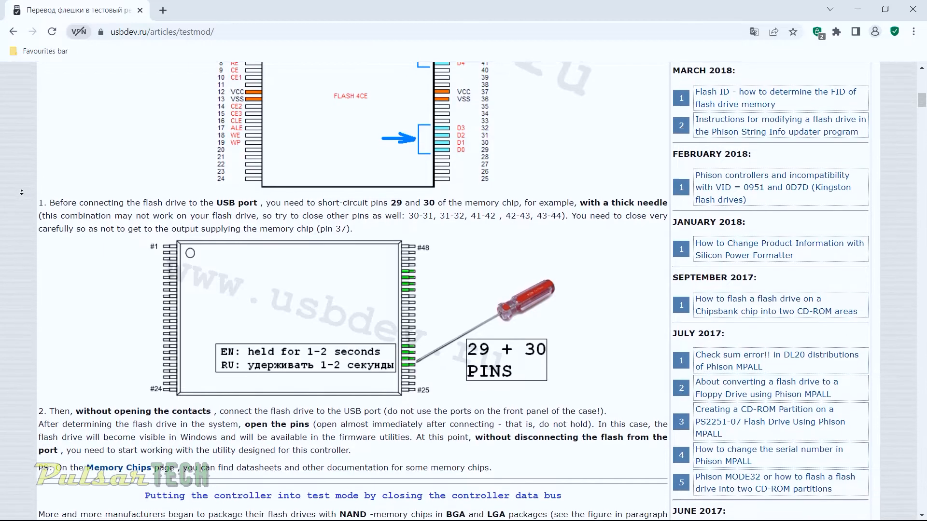
pyautogui.scroll(-3)
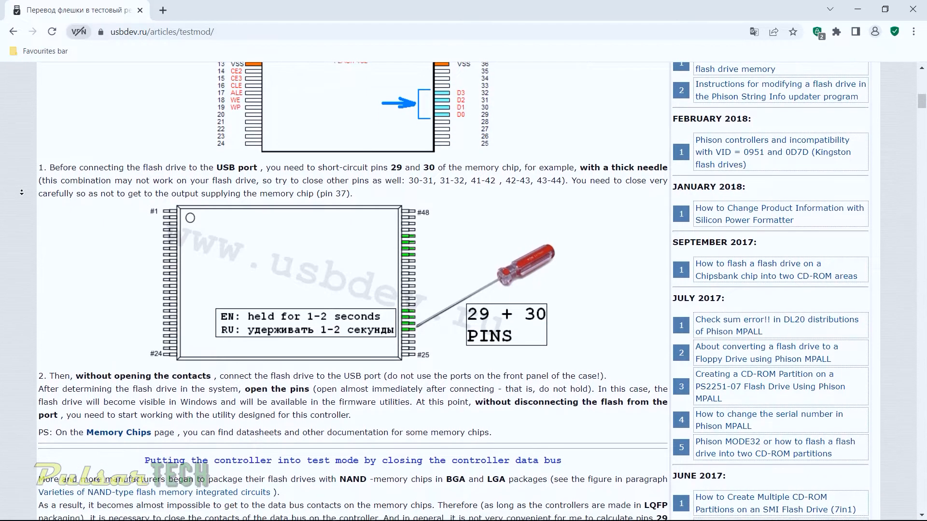
pyautogui.scroll(-3)
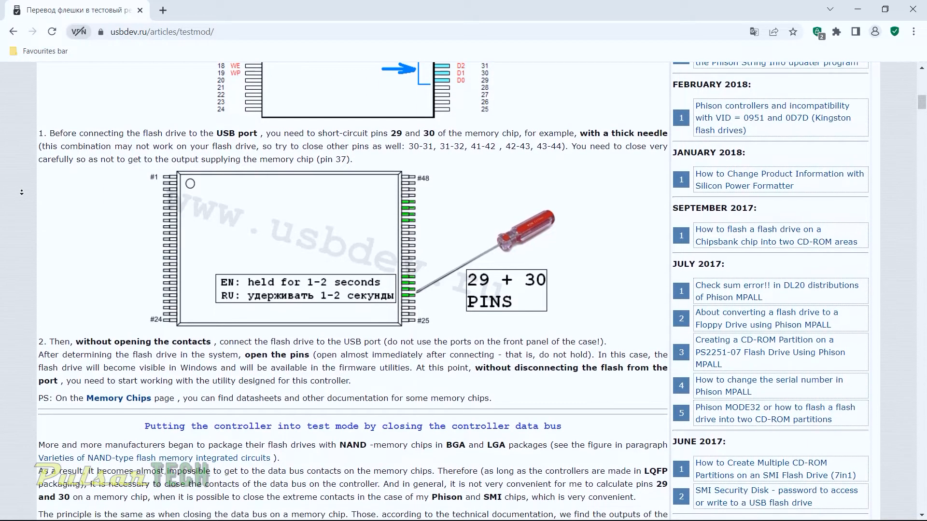
pyautogui.scroll(-3)
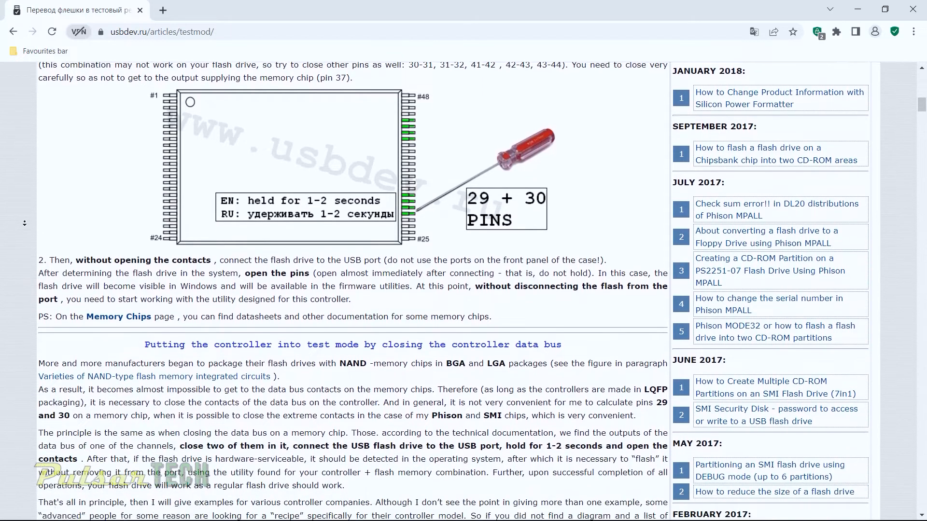
pyautogui.scroll(-3)
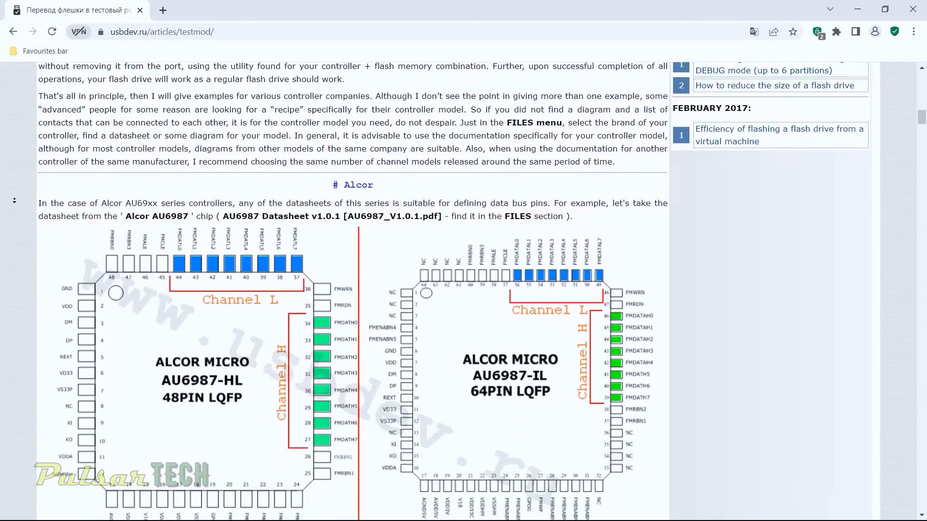
# Step: Scroll through the Alcor, Chipsbank, Innostor, Phison and SMI pinout sections and select the controller name text
pyautogui.scroll(-3)
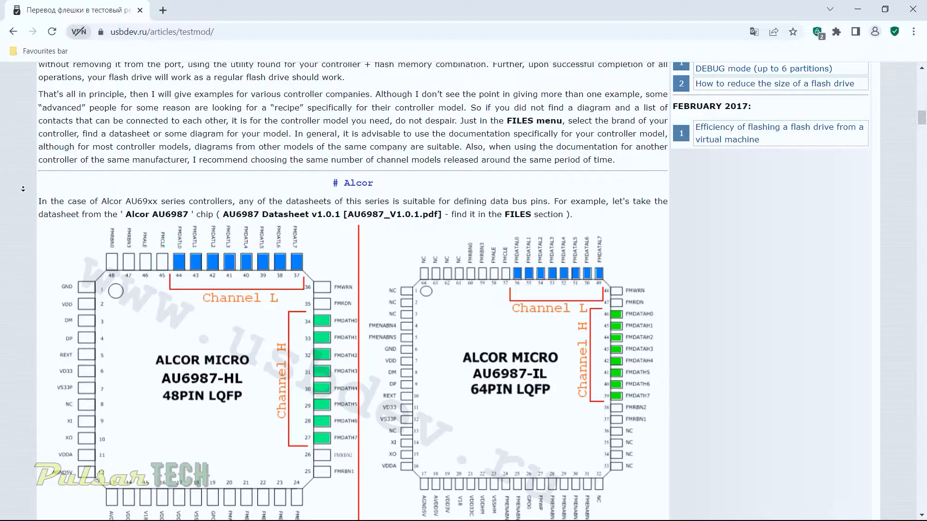
pyautogui.scroll(-3)
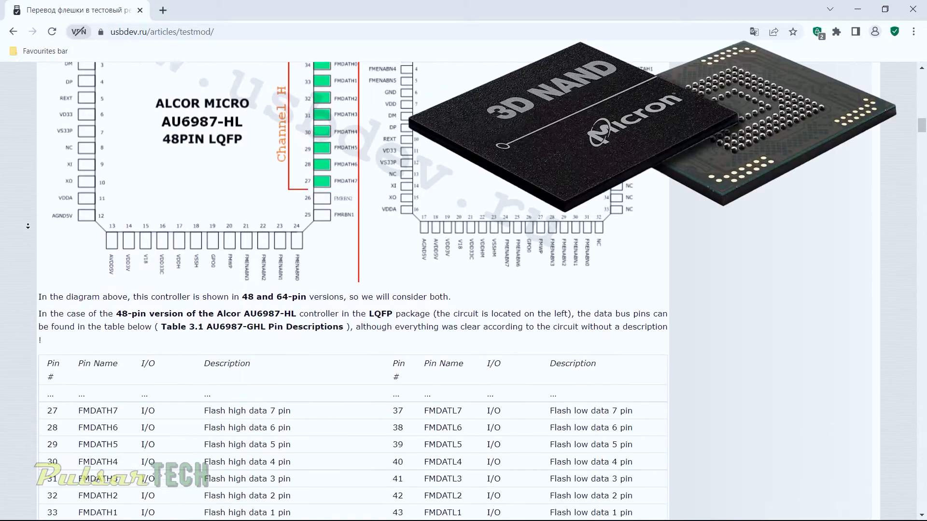
pyautogui.scroll(-3)
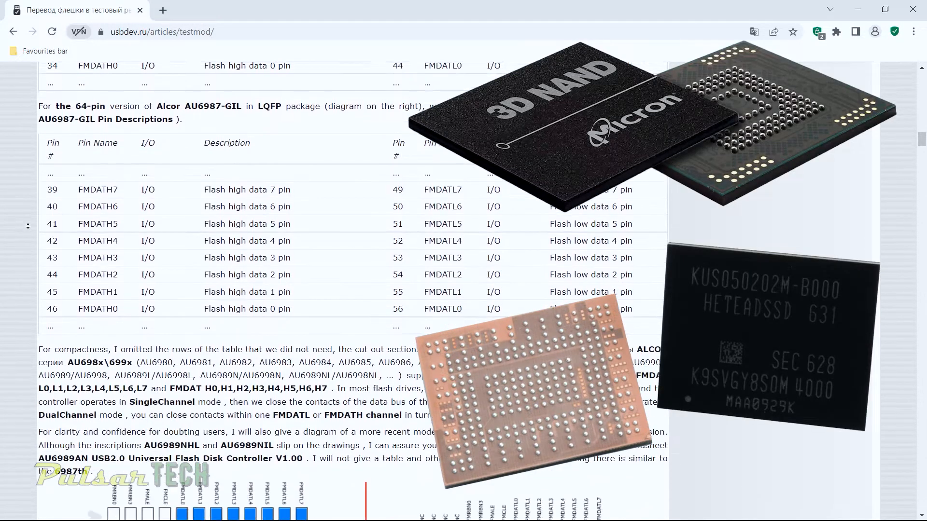
pyautogui.scroll(-3)
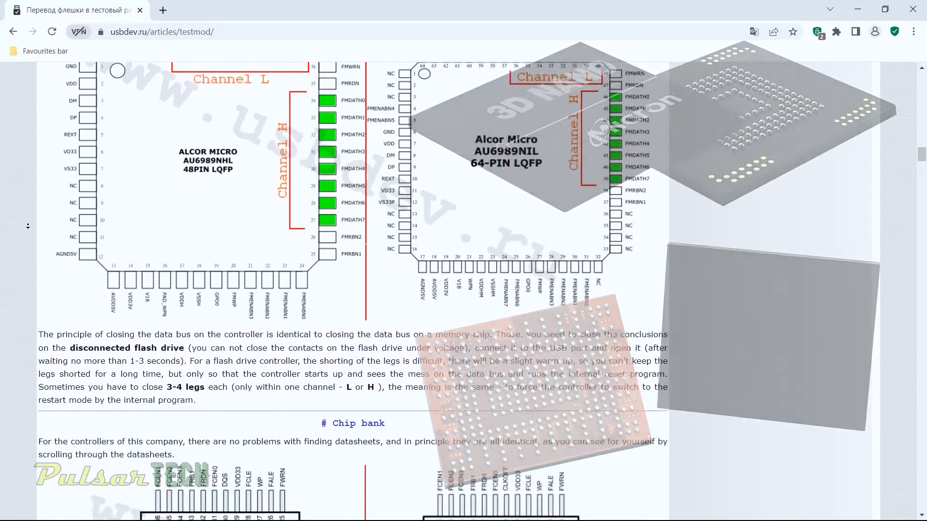
pyautogui.scroll(-3)
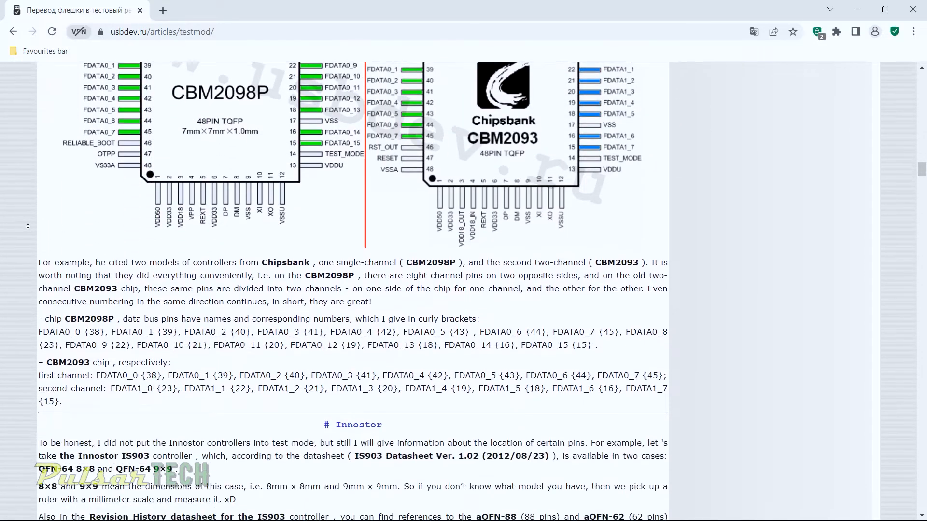
pyautogui.scroll(-3)
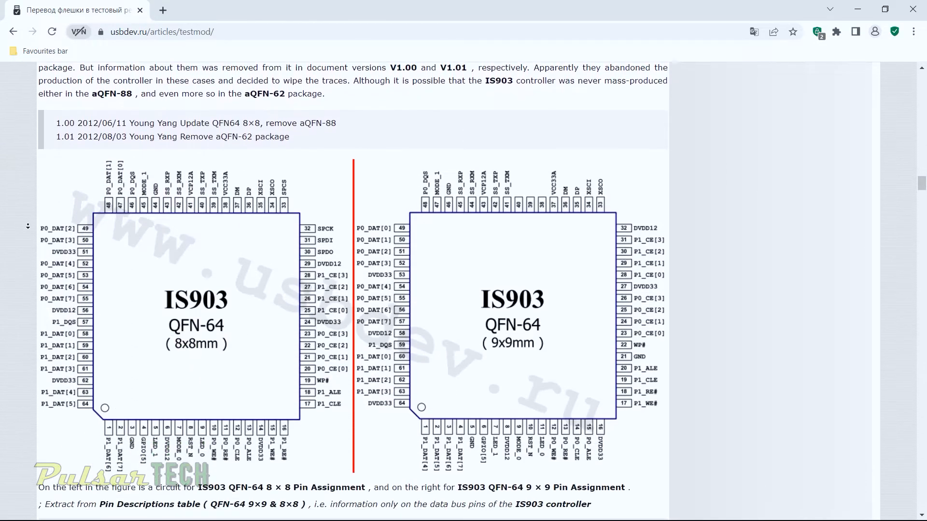
pyautogui.scroll(-3)
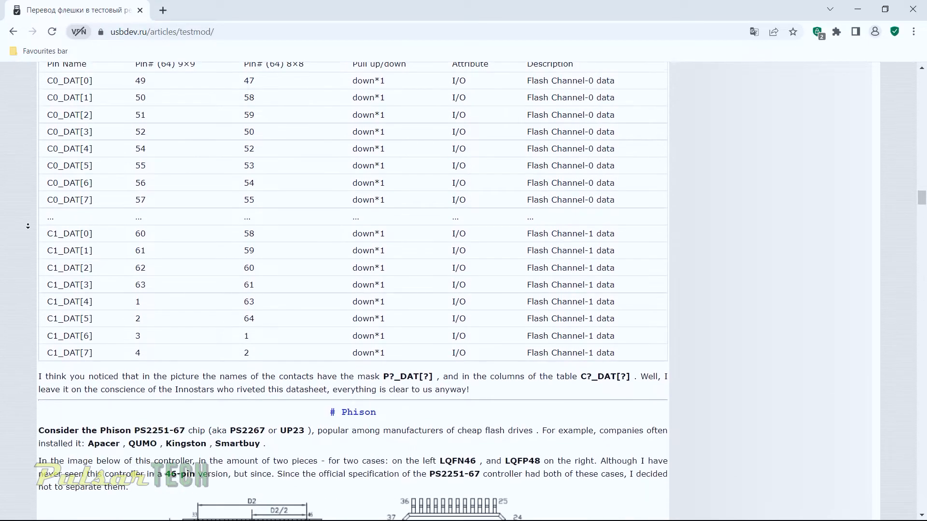
pyautogui.scroll(-3)
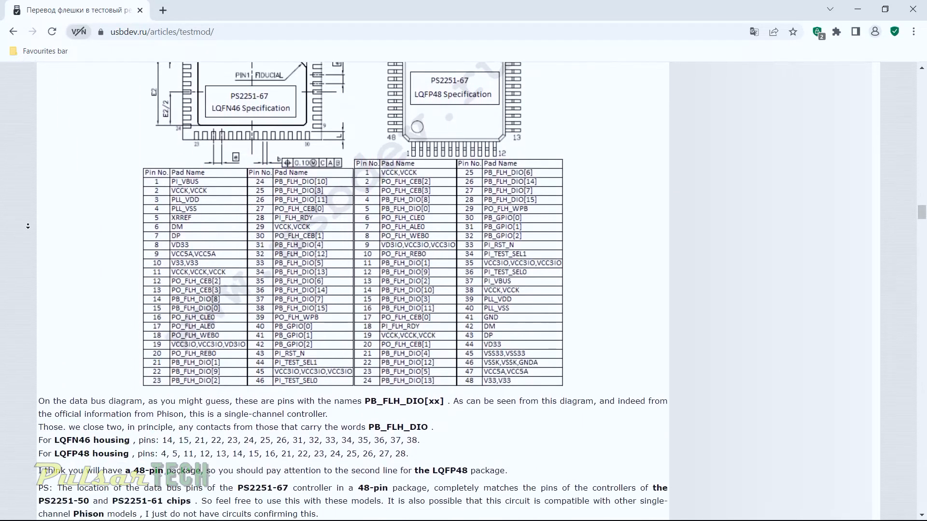
pyautogui.scroll(-3)
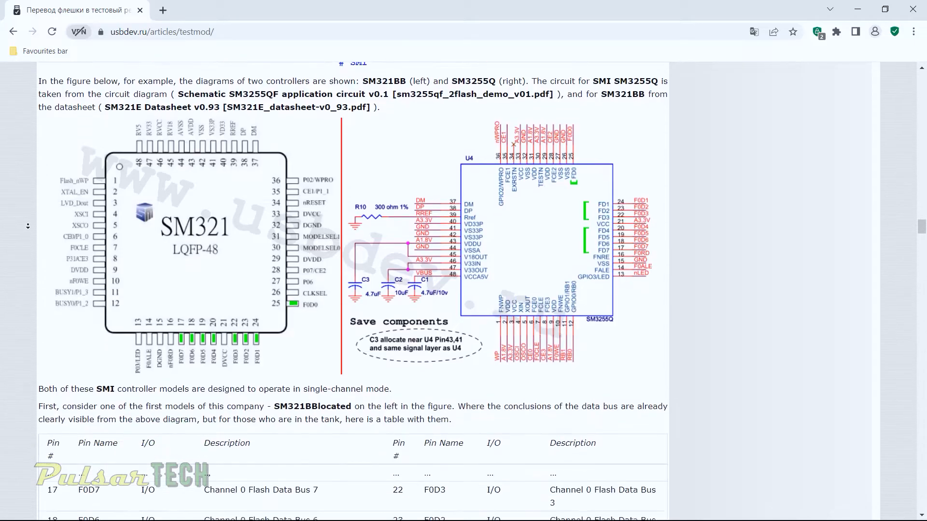
pyautogui.scroll(-3)
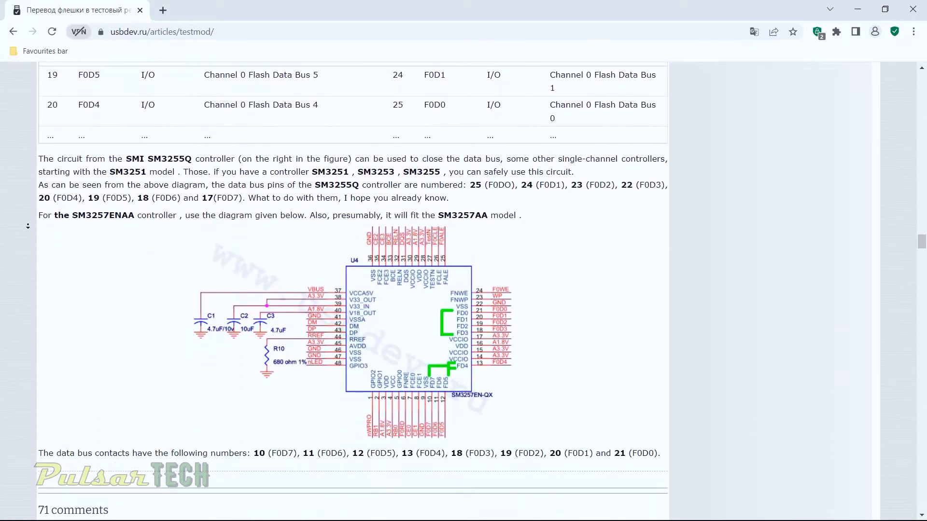
pyautogui.scroll(-3)
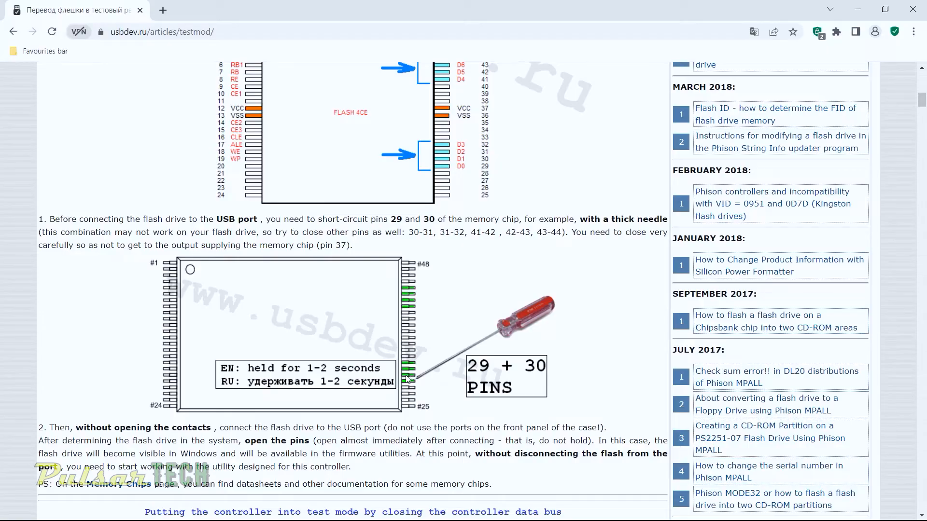
pyautogui.moveTo(406, 232); pyautogui.dragTo(564, 231)
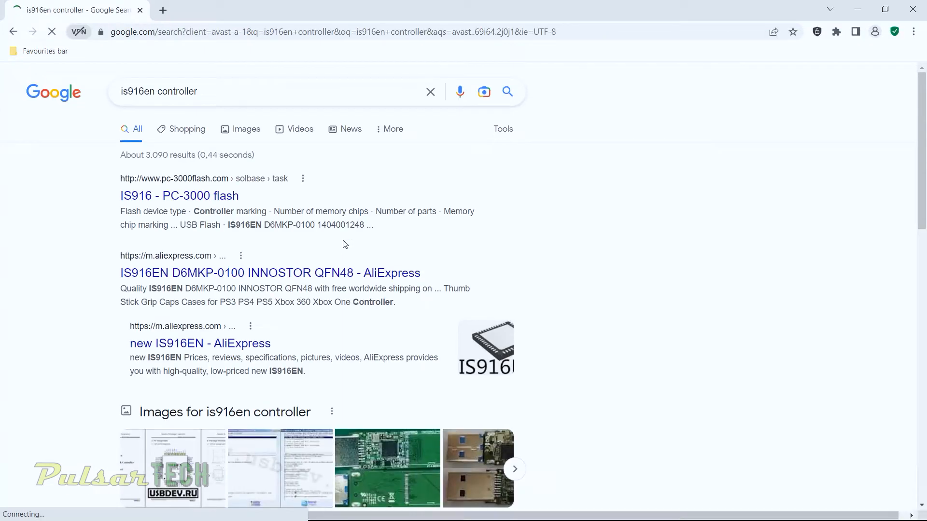
# Step: Scroll the 'is916en controller' Google results down and back up to the AliExpress listing
pyautogui.scroll(-3)
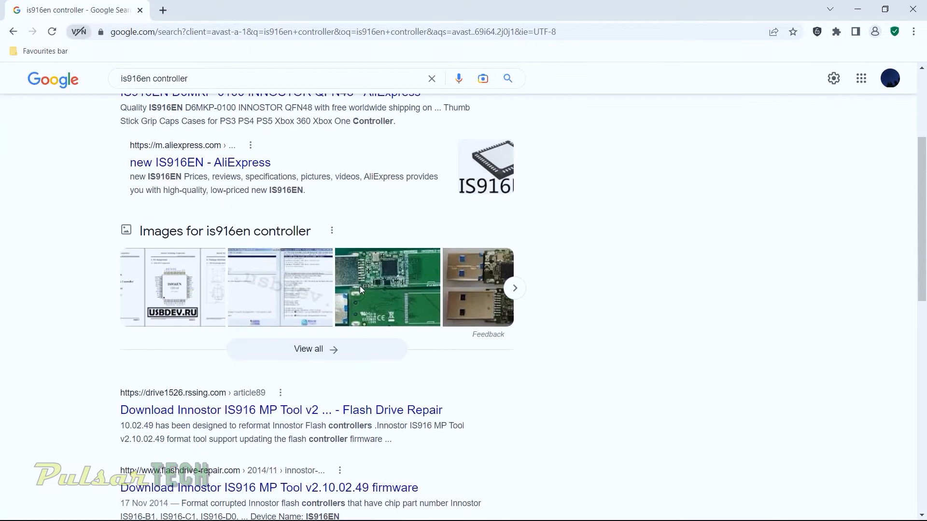
pyautogui.scroll(3)
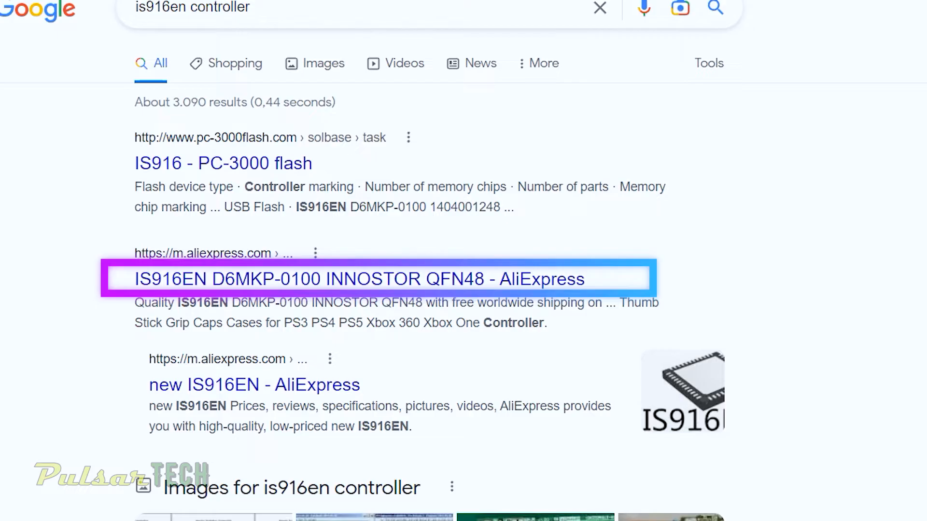
pyautogui.moveTo(93, 256)
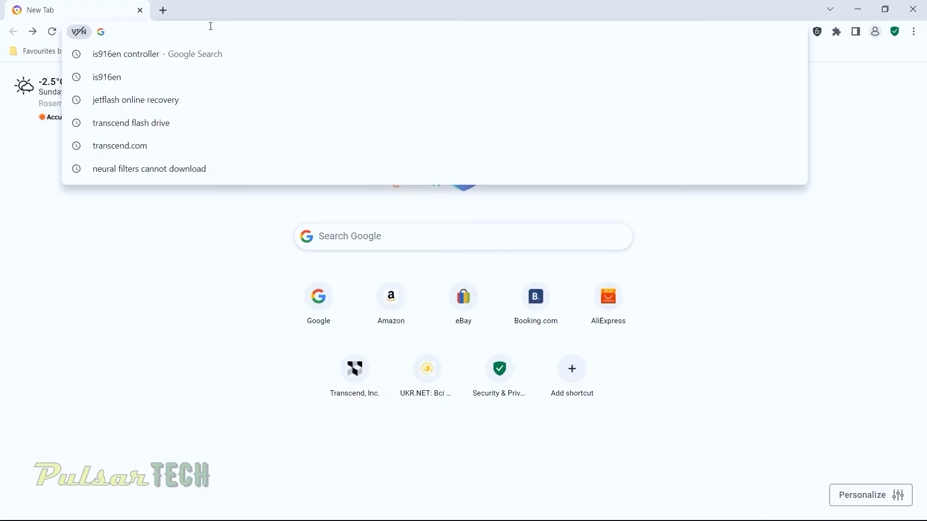
# Step: Go to usbdev.ru, dismiss the translation offer and enter the FILES section
pyautogui.write('usbdev.ru')
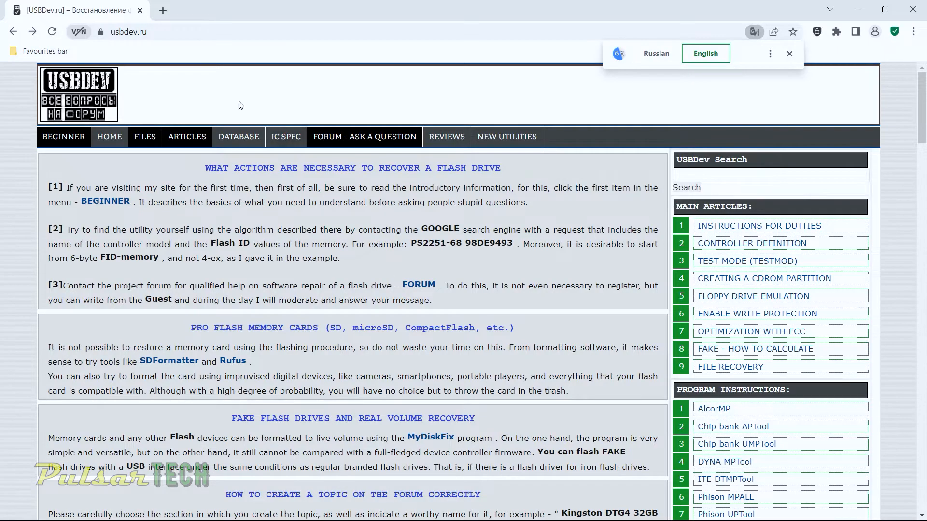
pyautogui.click(144, 137)
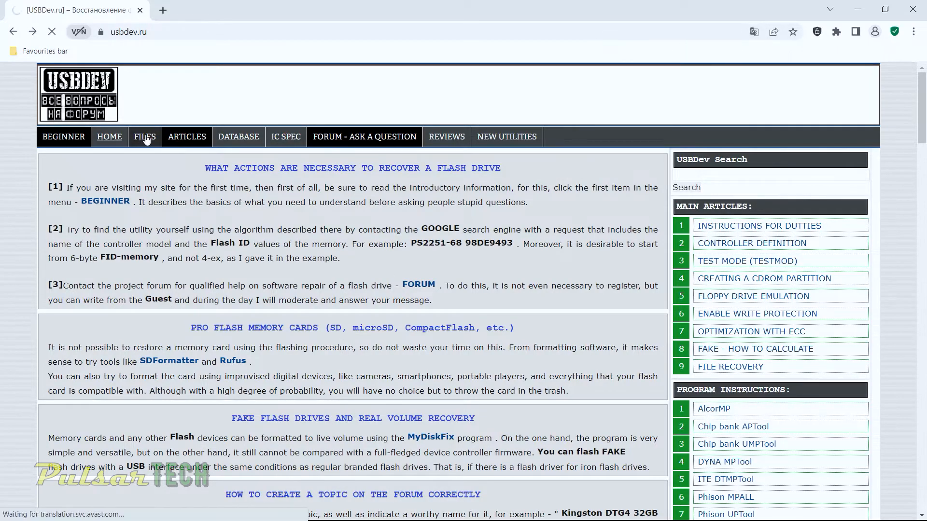
pyautogui.click(145, 137)
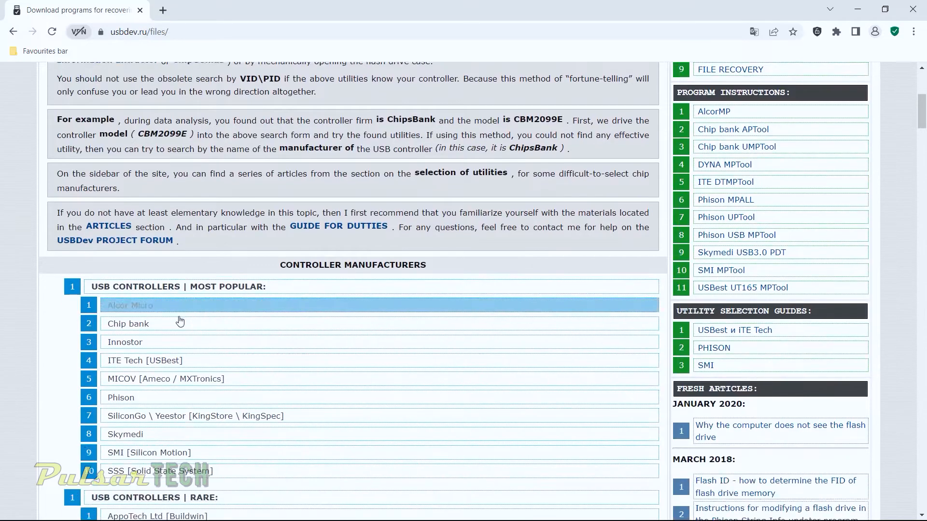
# Step: Scroll to Controller Manufacturers and open the Innostor utilities page
pyautogui.scroll(-3)
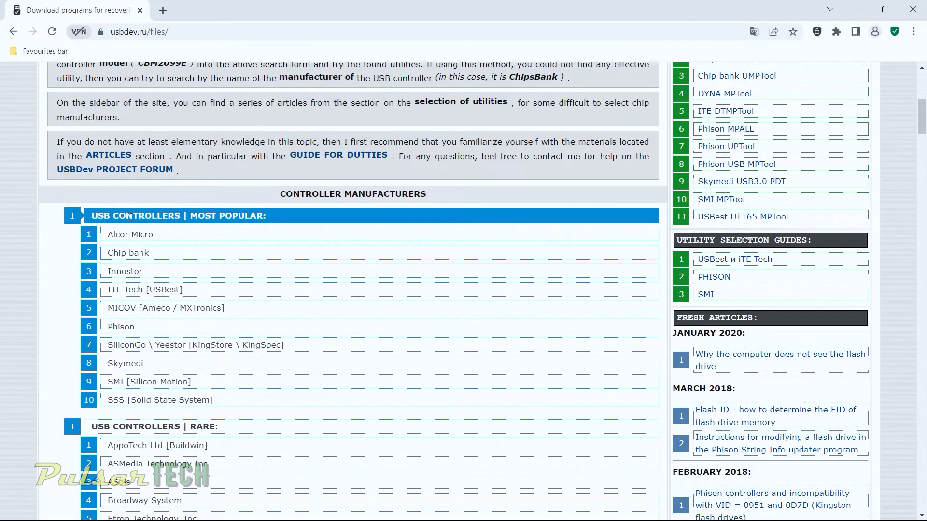
pyautogui.moveTo(39, 231)
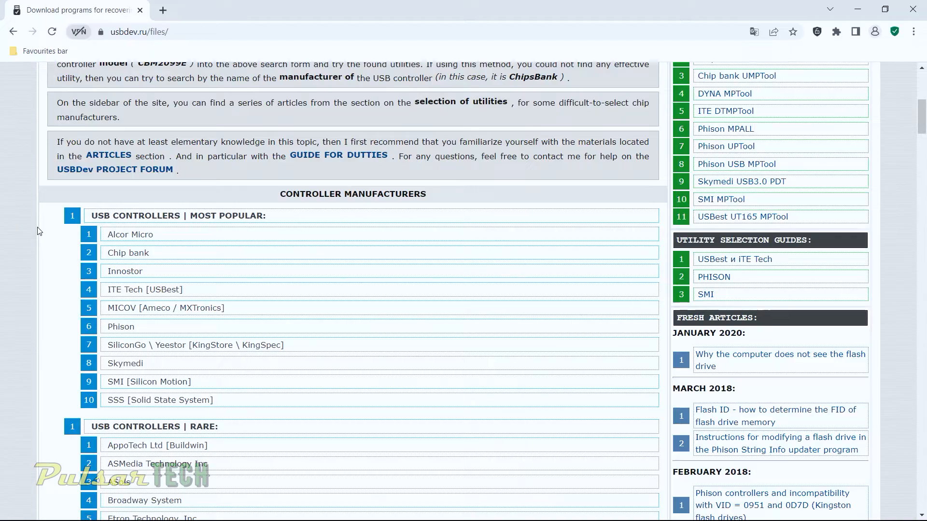
pyautogui.moveTo(120, 273)
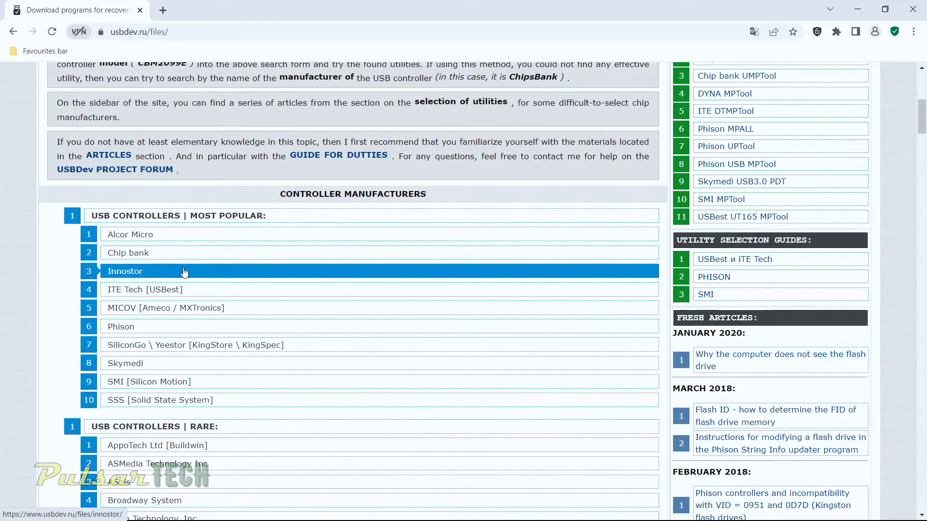
pyautogui.scroll(-3)
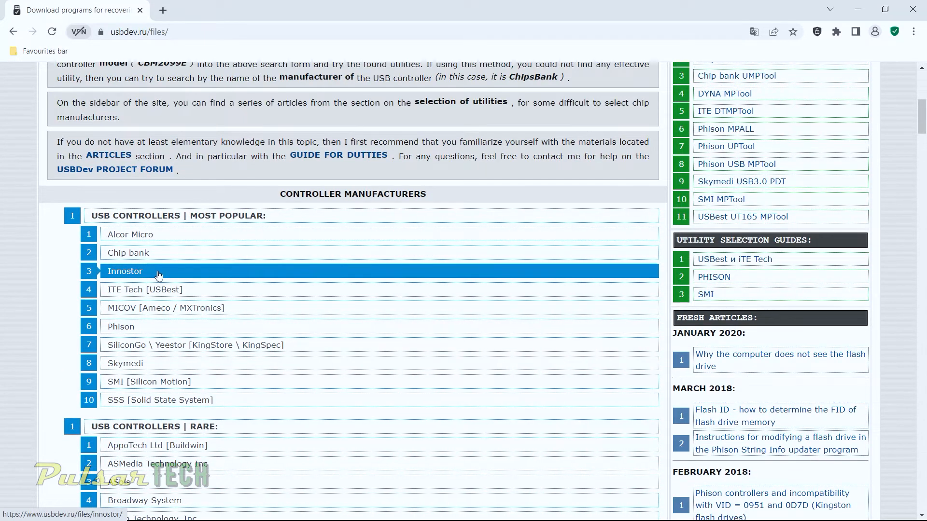
pyautogui.moveTo(142, 284)
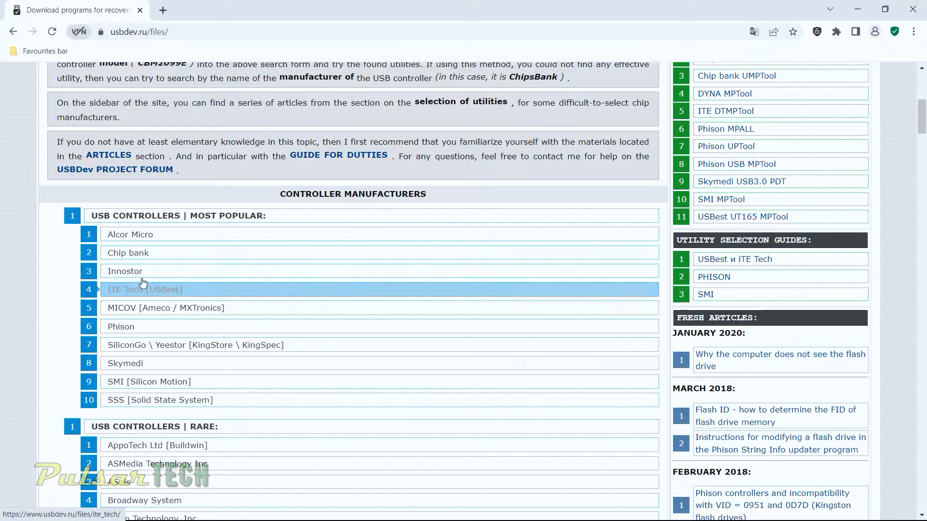
pyautogui.click(145, 289)
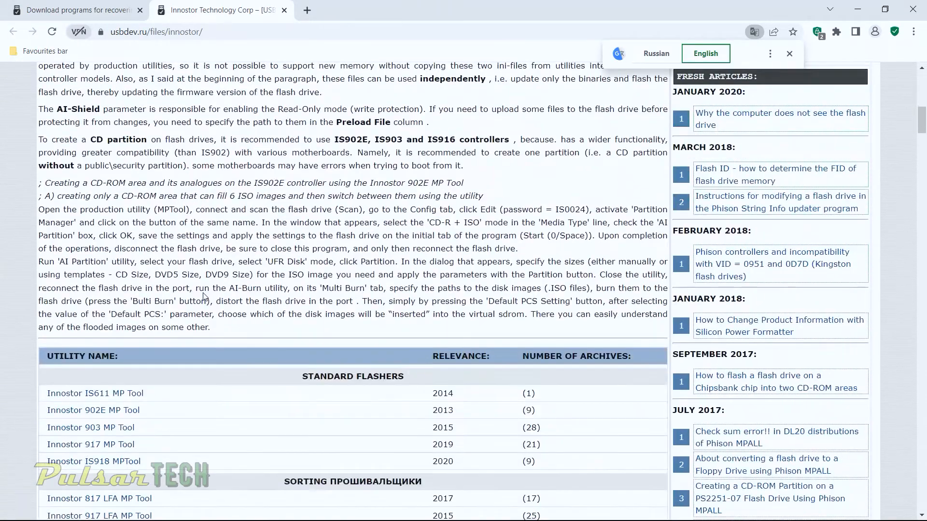
# Step: Scroll the Innostor page to the USER UTILITIES list with Innostor Recovery Tool for IS902–IS917
pyautogui.scroll(-3)
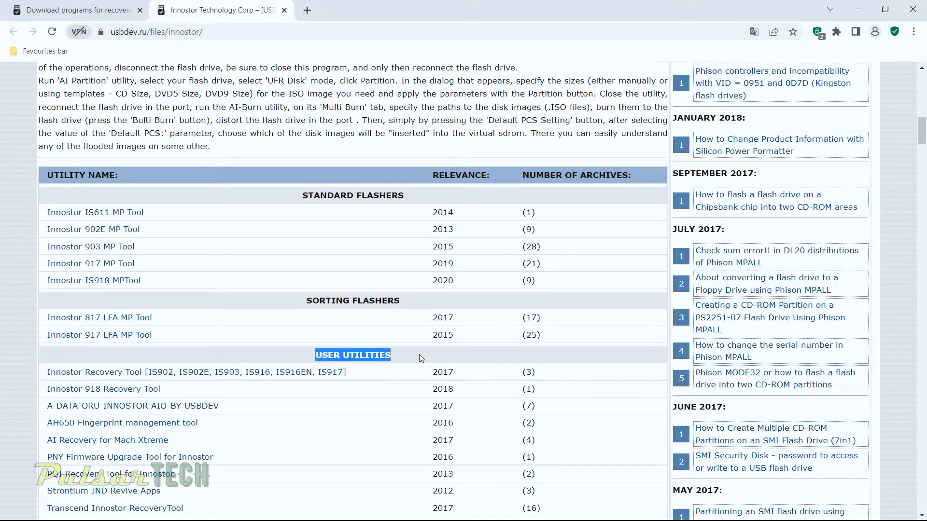
pyautogui.moveTo(74, 379)
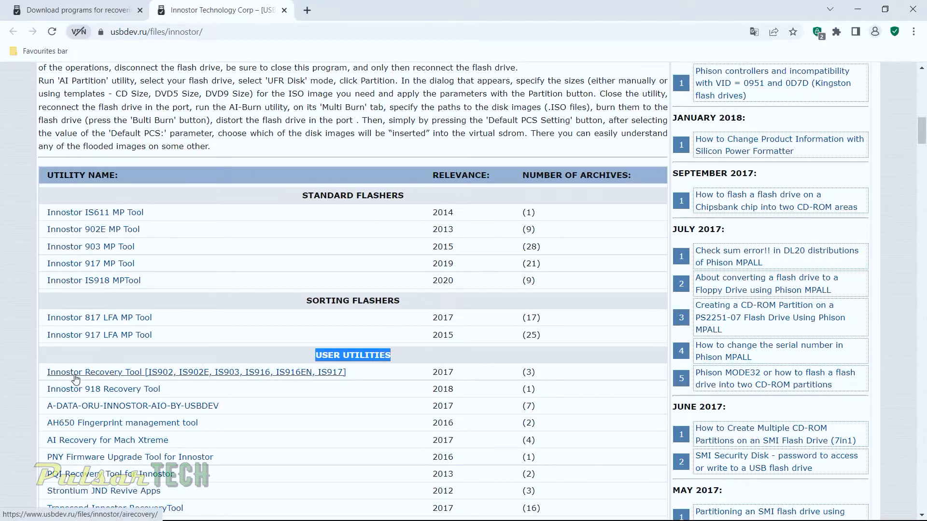
pyautogui.moveTo(143, 380)
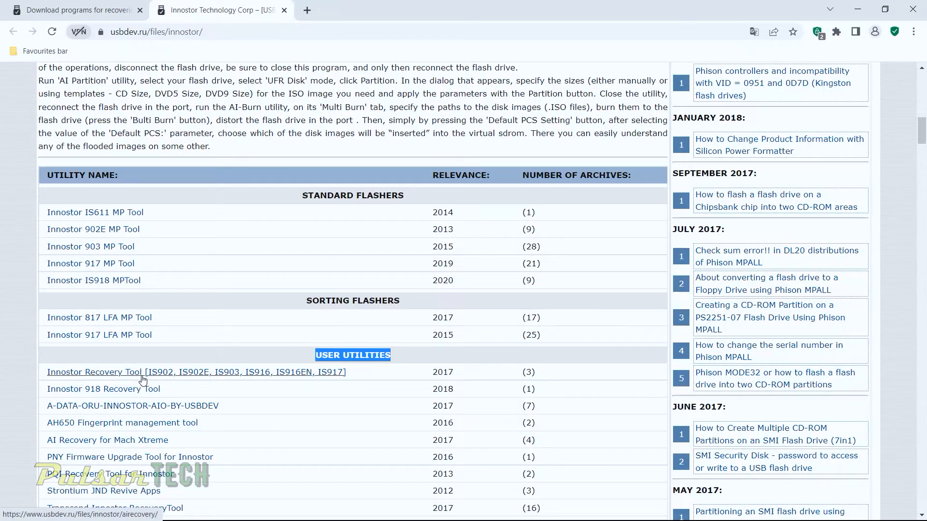
pyautogui.moveTo(59, 378)
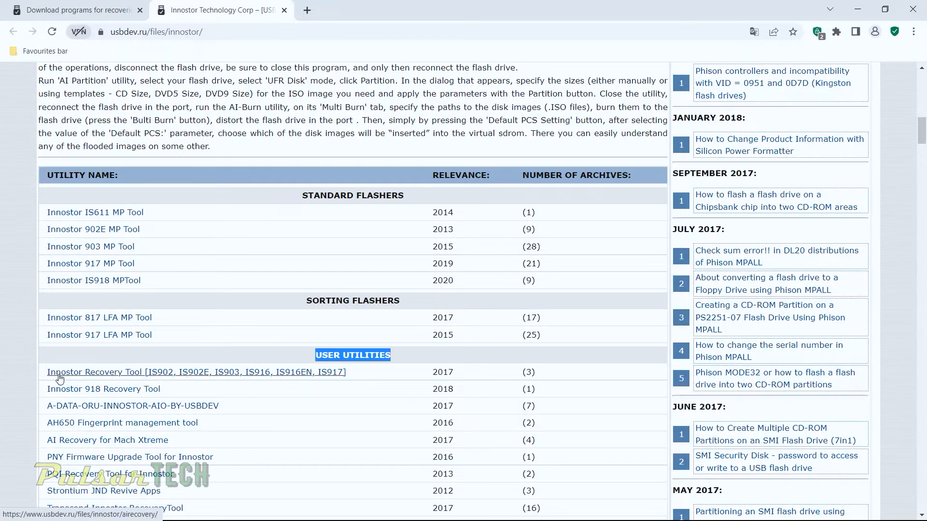
pyautogui.moveTo(303, 379)
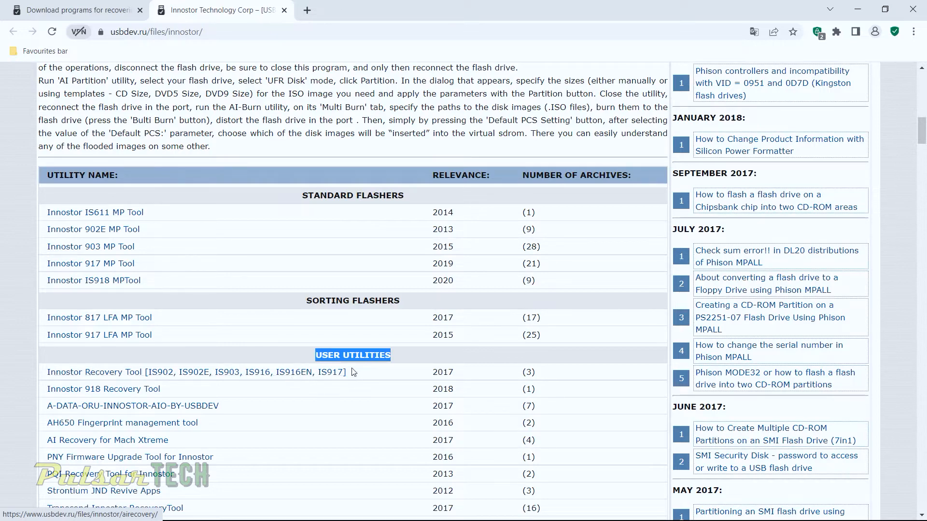
# Step: Open the Innostor Recovery Tool page and scroll to the download links including v2.1.8.05 for IS916EN
pyautogui.click(85, 372)
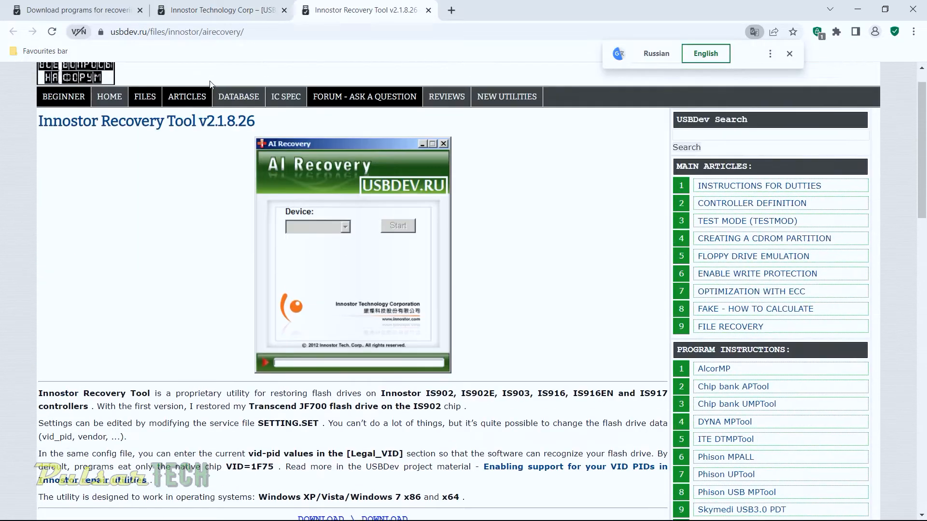
pyautogui.scroll(-3)
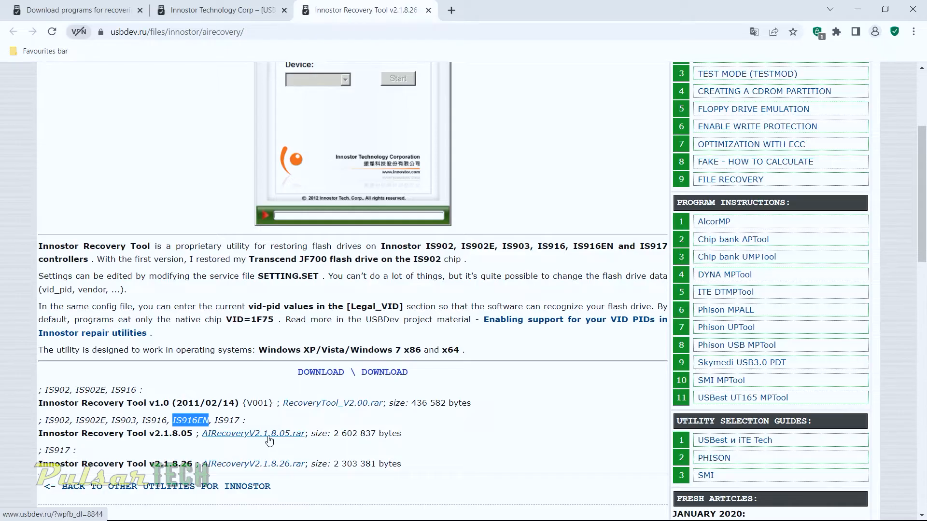
pyautogui.moveTo(594, 408)
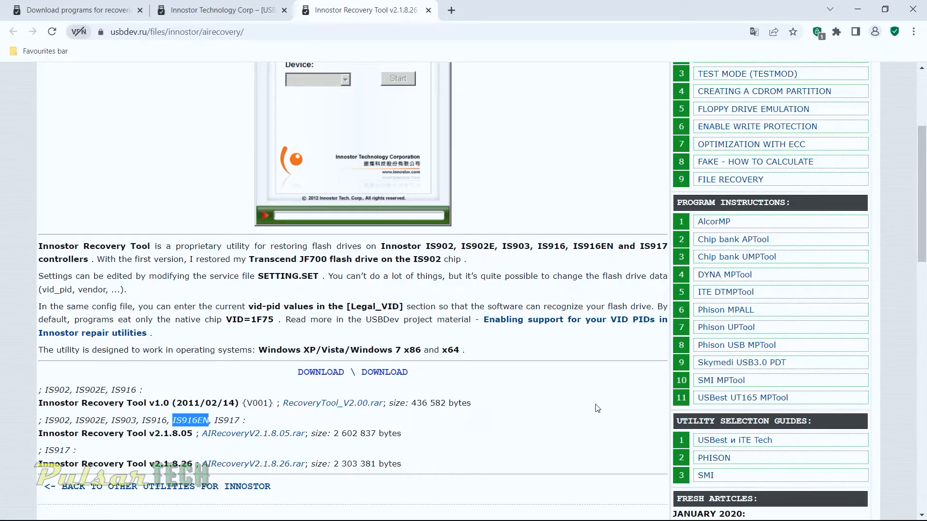
pyautogui.moveTo(857, 6)
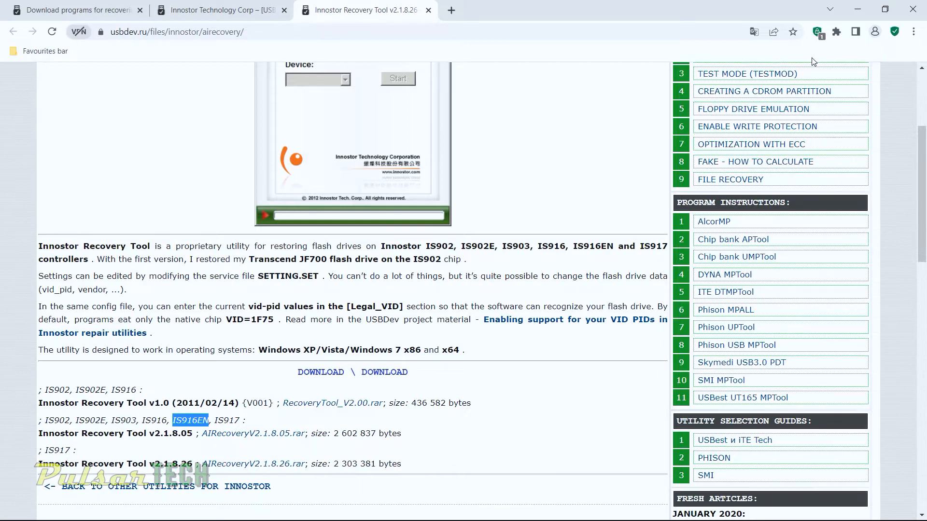
pyautogui.moveTo(788, 12)
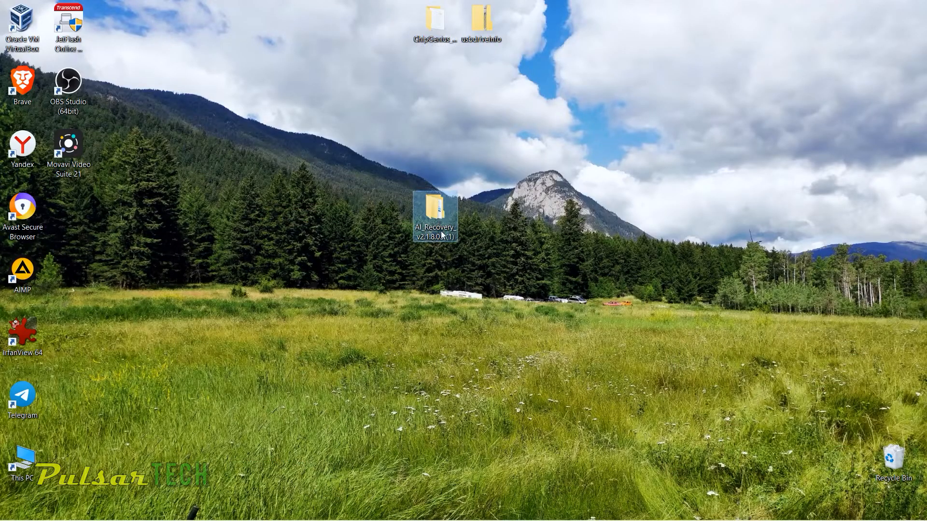
# Step: Open the AI Recovery V2.1.8.05 desktop folder and launch RecoveryTool.exe
pyautogui.doubleClick(436, 210)
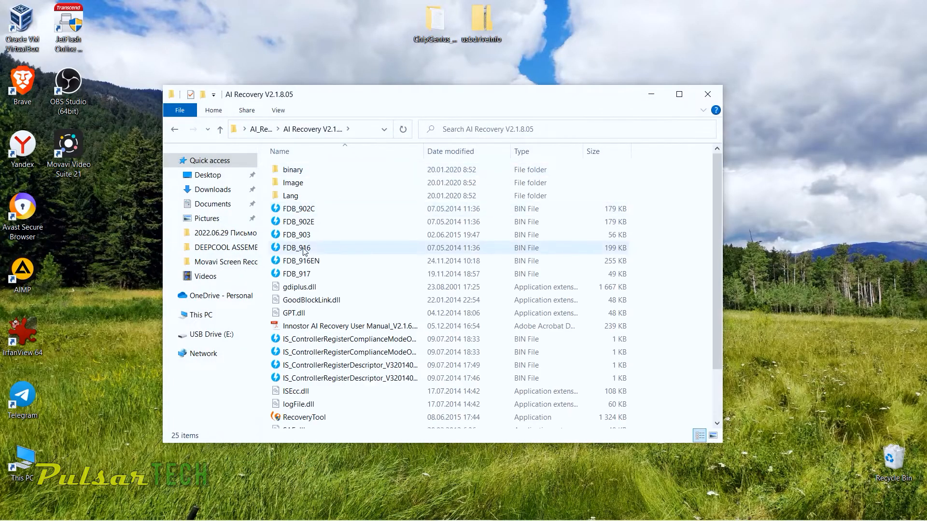
pyautogui.click(303, 383)
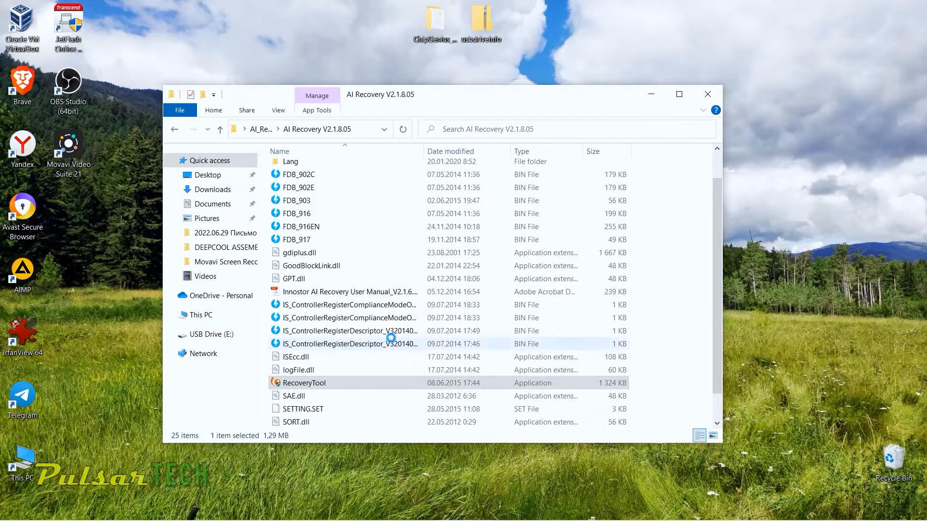
pyautogui.doubleClick(303, 382)
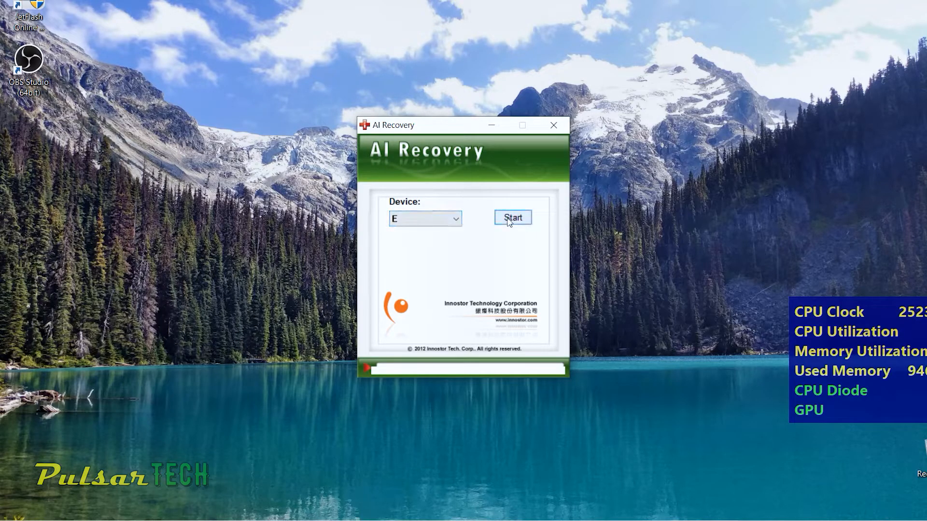
# Step: Run recovery on drive E, accept the data-loss warning and acknowledge the Format fail message
pyautogui.click(513, 218)
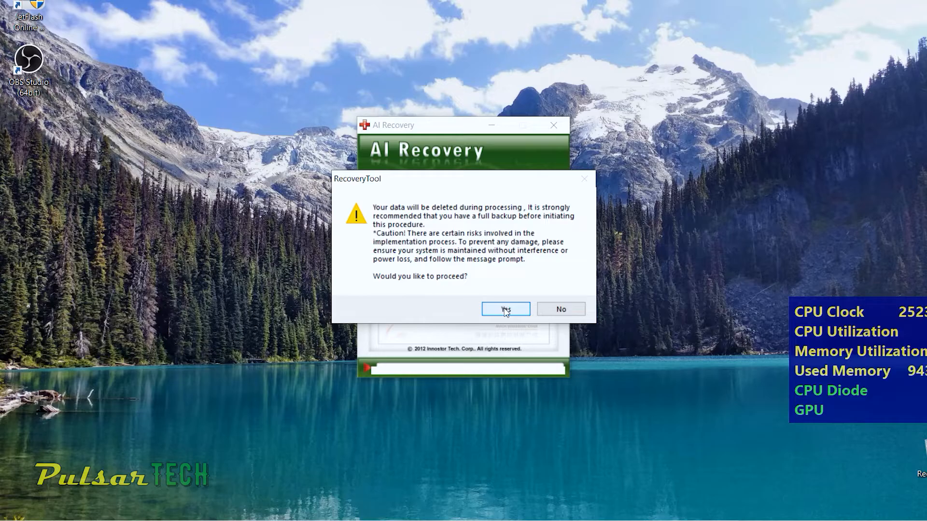
pyautogui.click(506, 309)
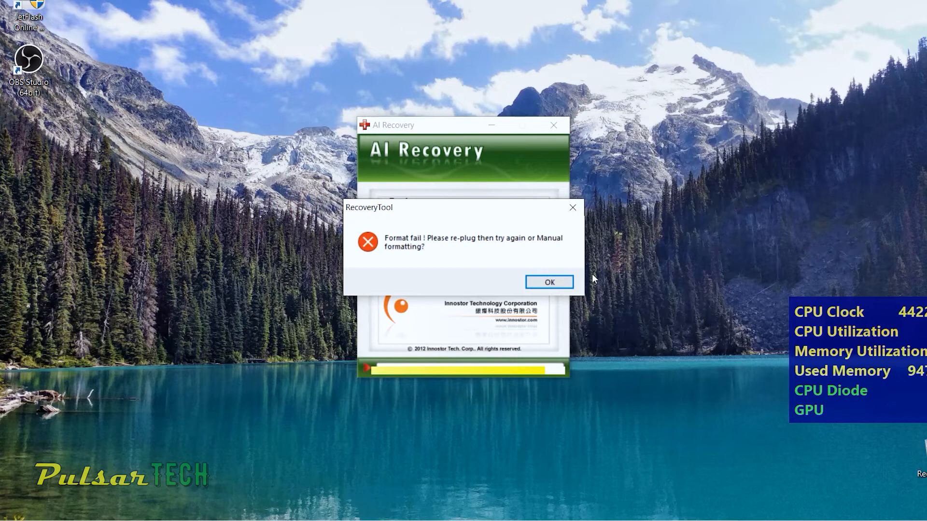
pyautogui.moveTo(510, 265)
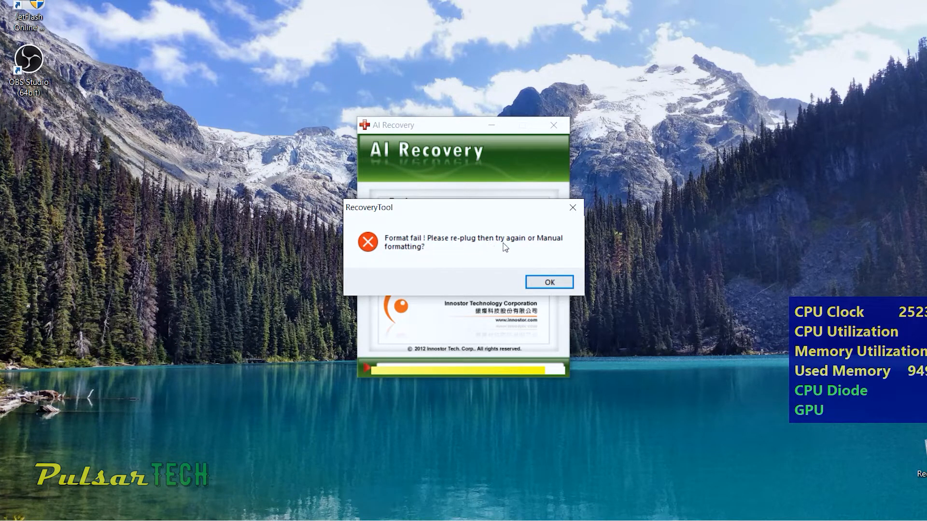
pyautogui.click(549, 282)
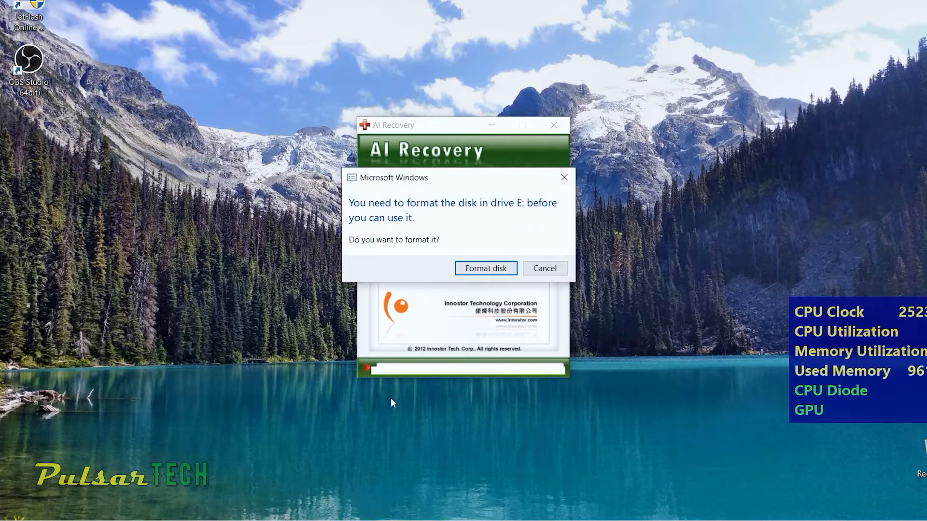
# Step: Quick-format USB Drive (E:) as FAT32, confirming the erase warning and the Format Complete notice
pyautogui.click(486, 269)
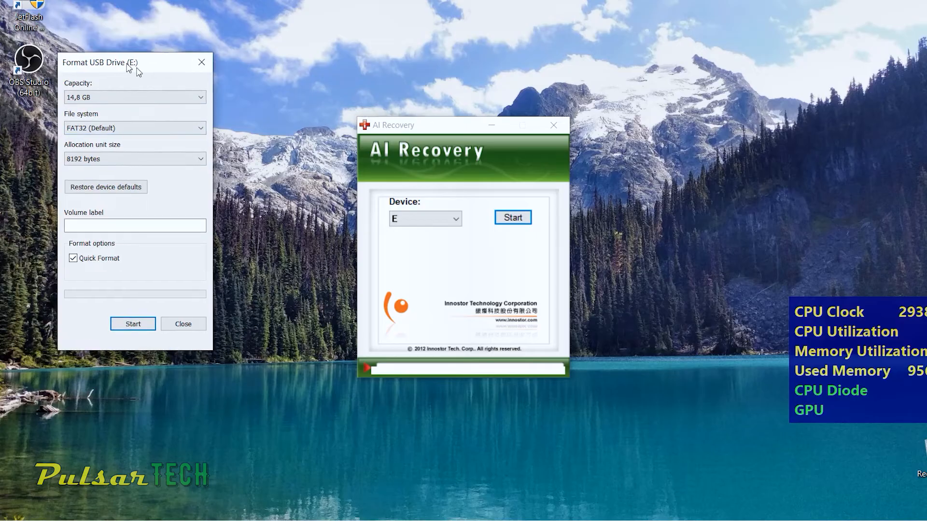
pyautogui.moveTo(99, 62); pyautogui.dragTo(278, 94)
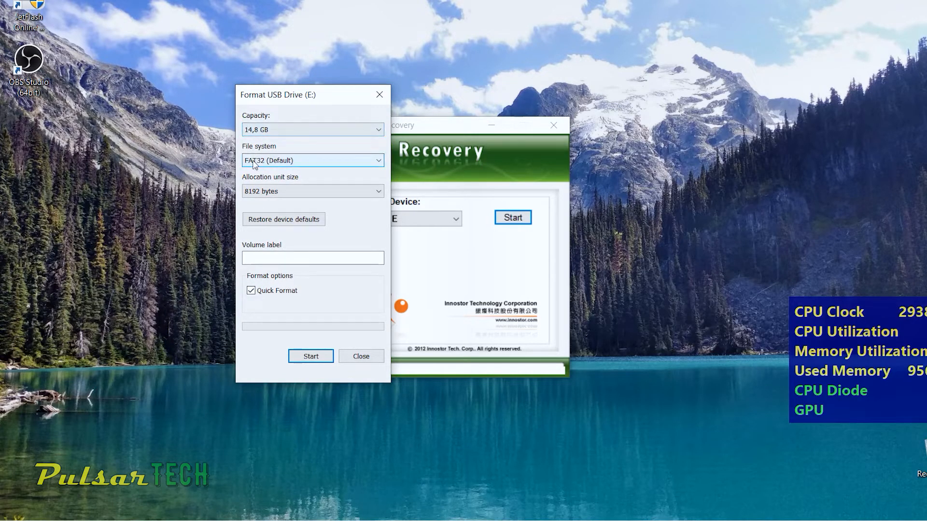
pyautogui.moveTo(342, 166)
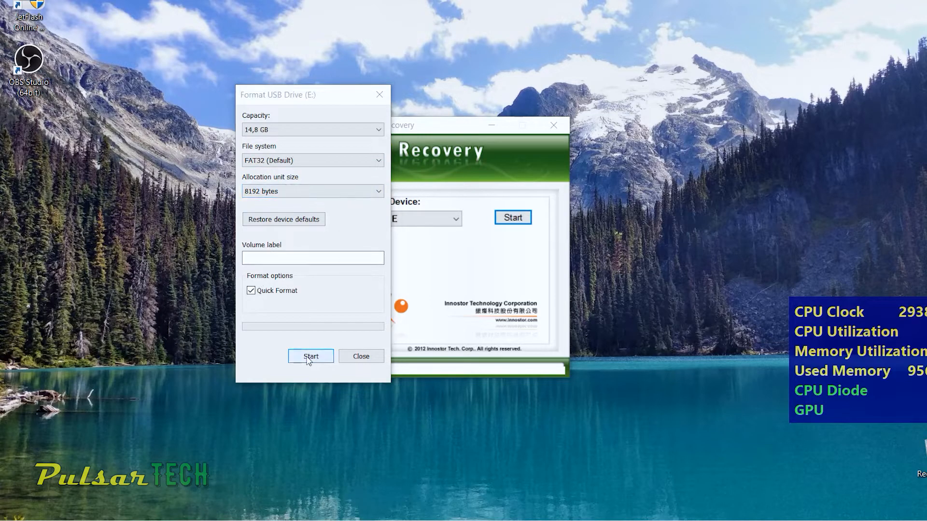
pyautogui.click(310, 355)
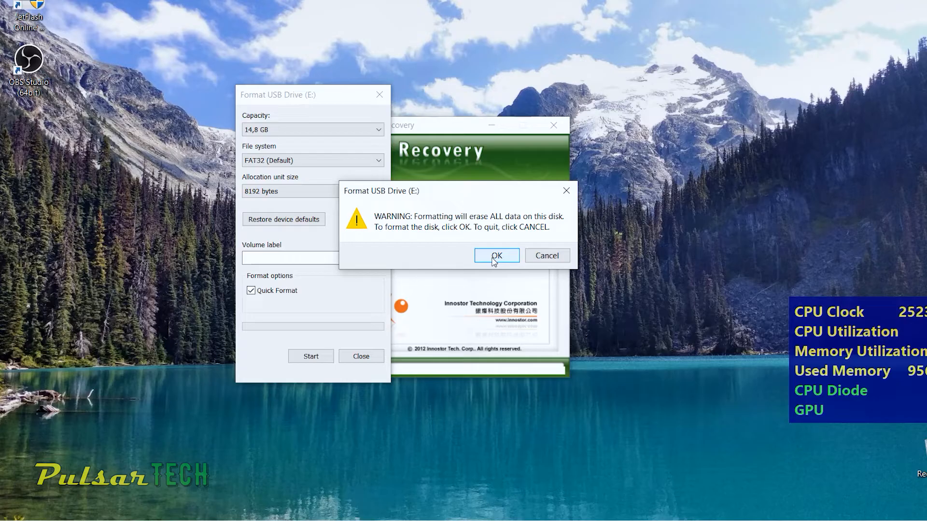
pyautogui.click(497, 255)
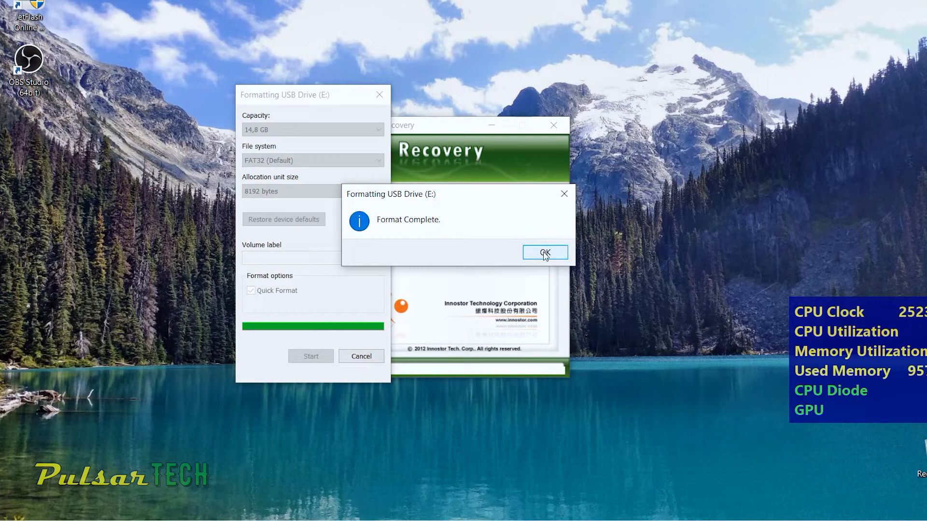
pyautogui.click(545, 252)
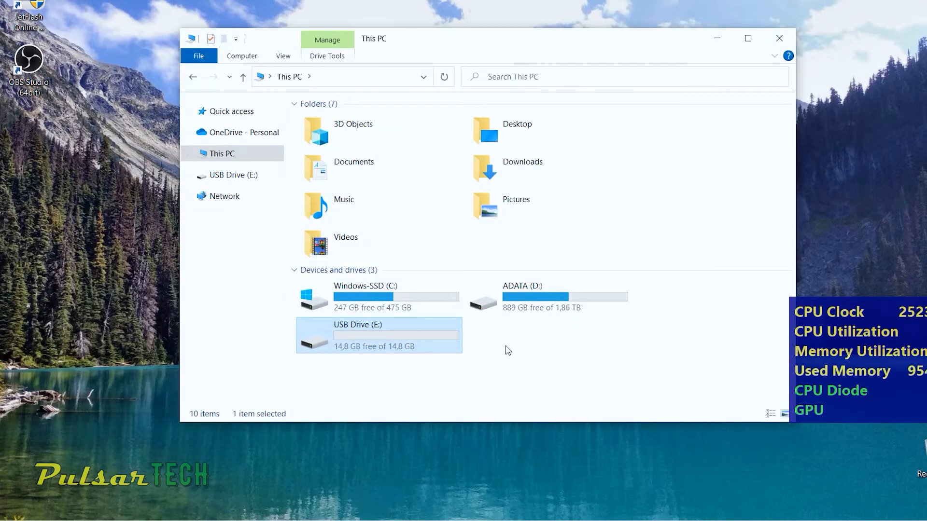
pyautogui.moveTo(755, 480)
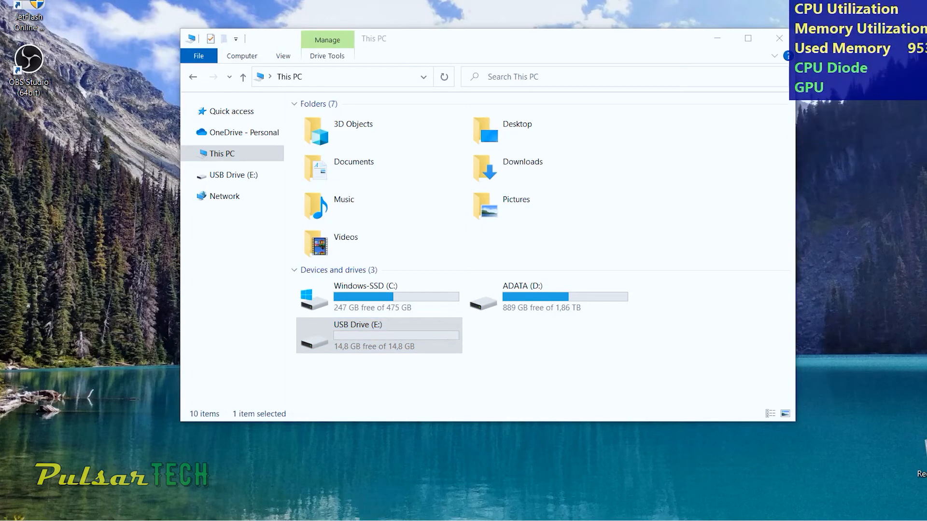
# Step: Browse into USB Drive (E:), which reports 14,8 GB free of 14,8 GB
pyautogui.doubleClick(357, 335)
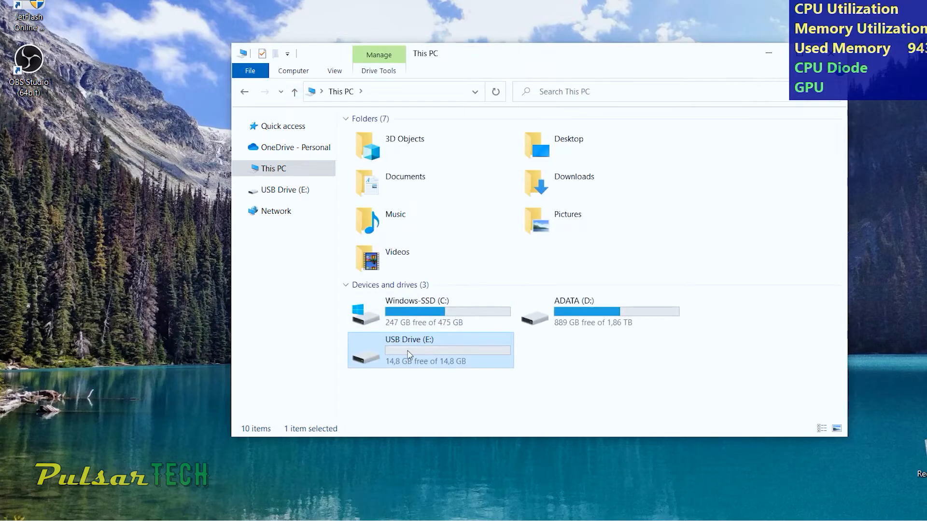
pyautogui.doubleClick(409, 350)
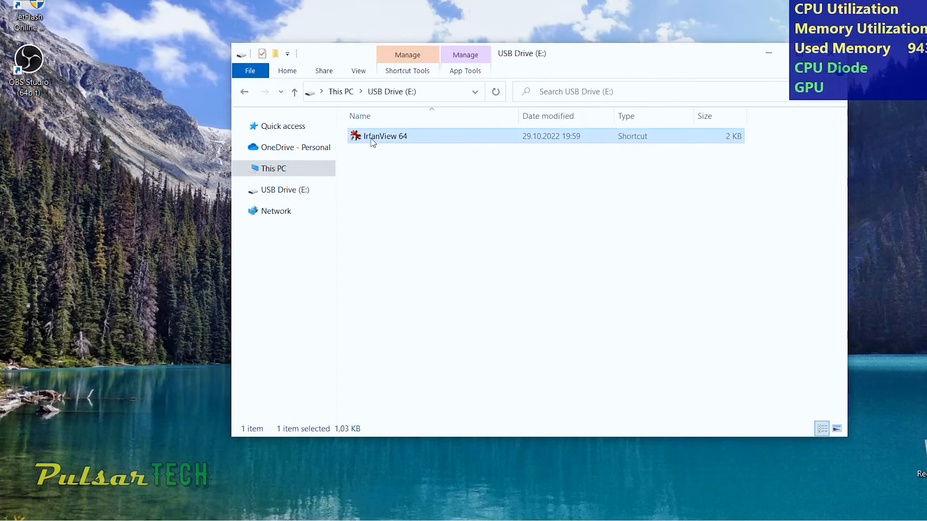